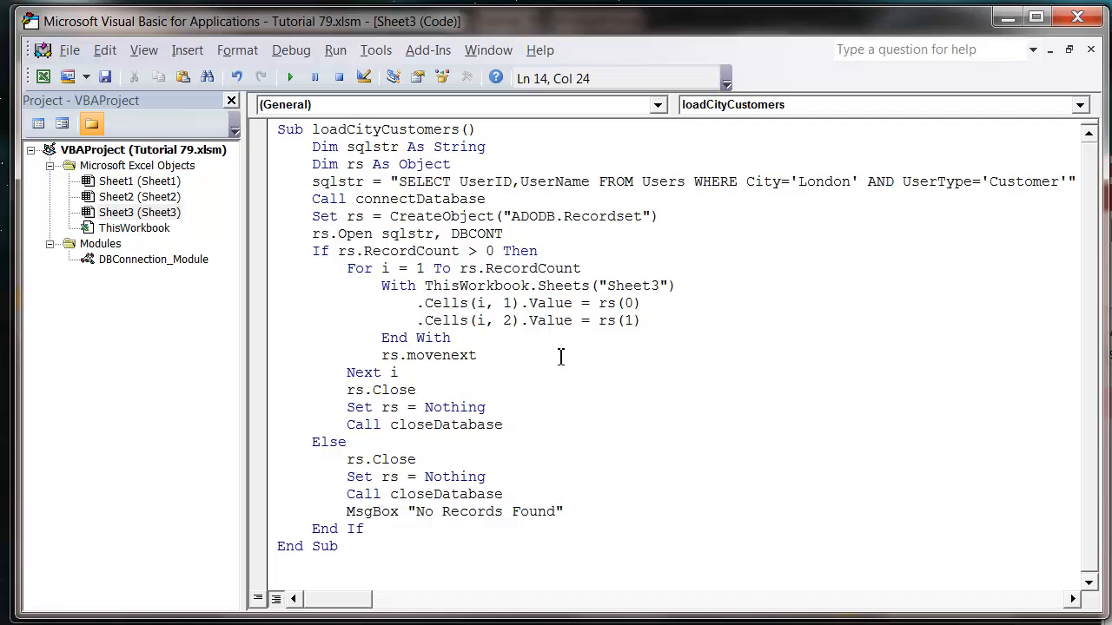
# Step: Review the London, Berlin and Paris city entries of Collins, Omar and Turnpipe in the Users table
pyautogui.click(476, 354)
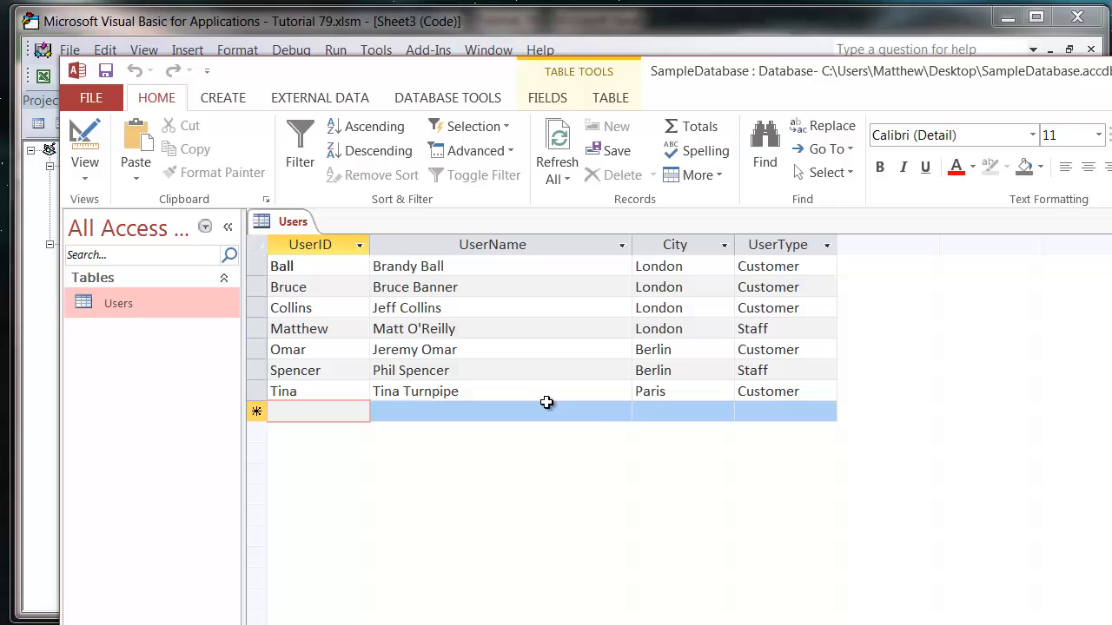
pyautogui.moveTo(608, 398)
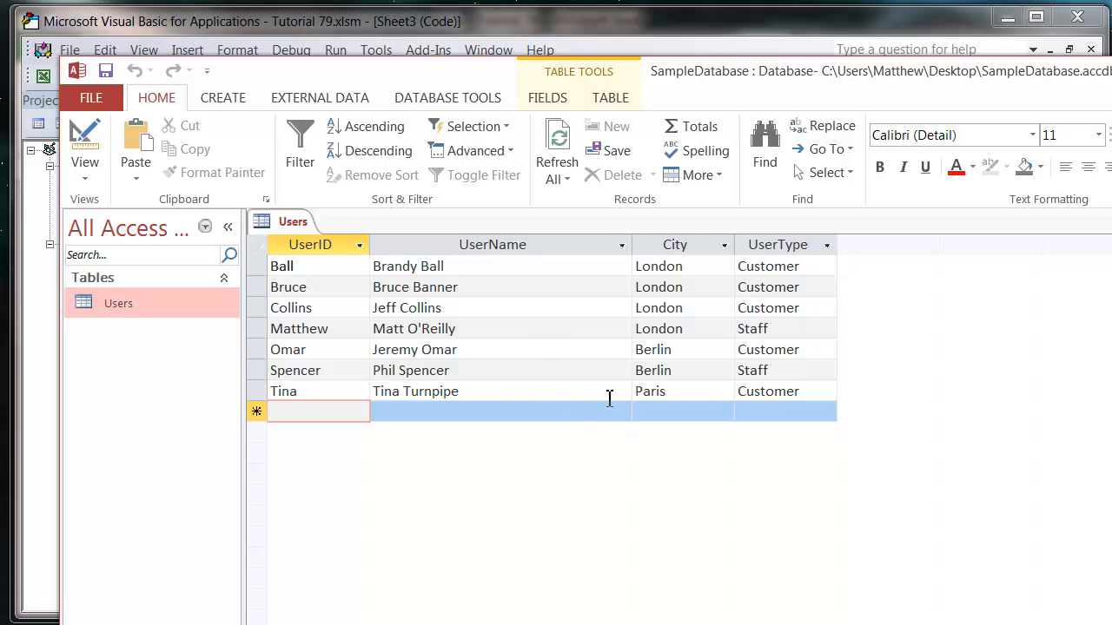
pyautogui.click(681, 308)
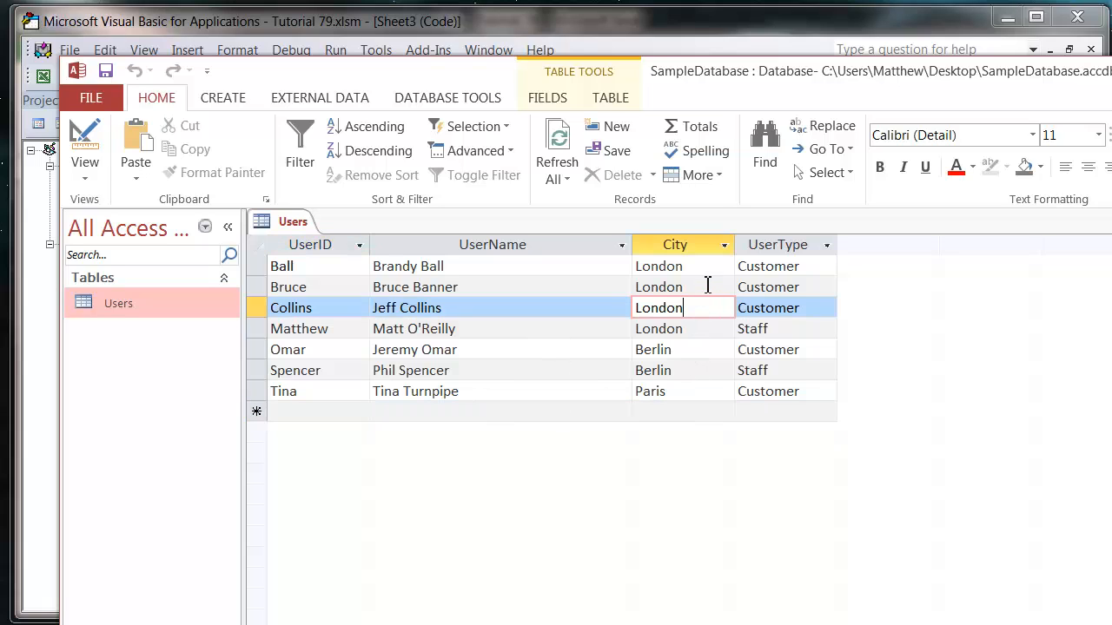
pyautogui.click(681, 349)
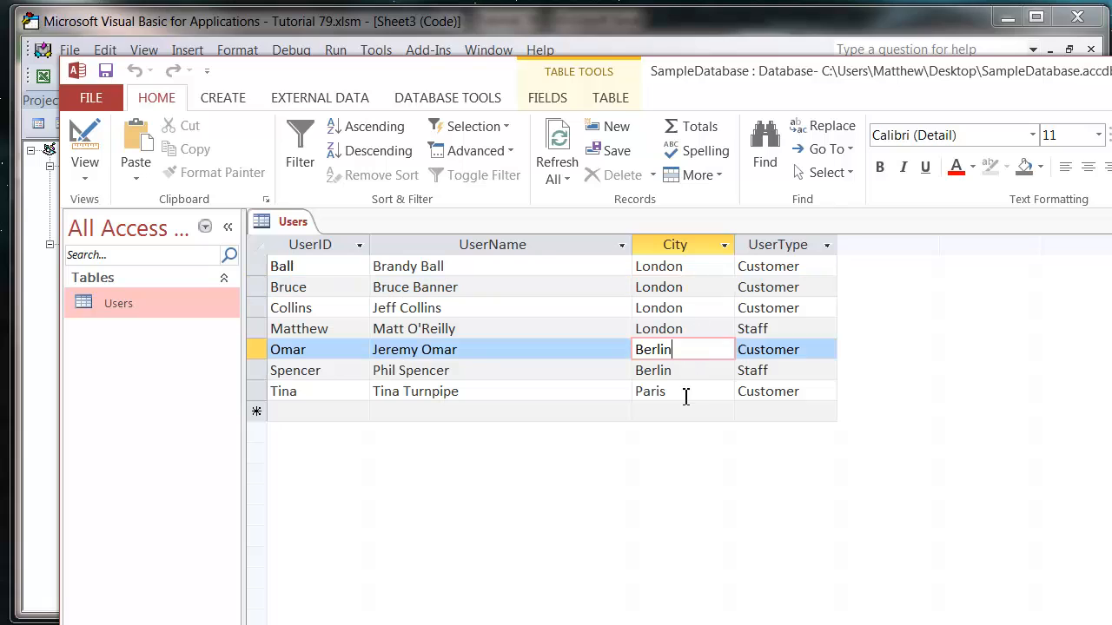
pyautogui.click(681, 391)
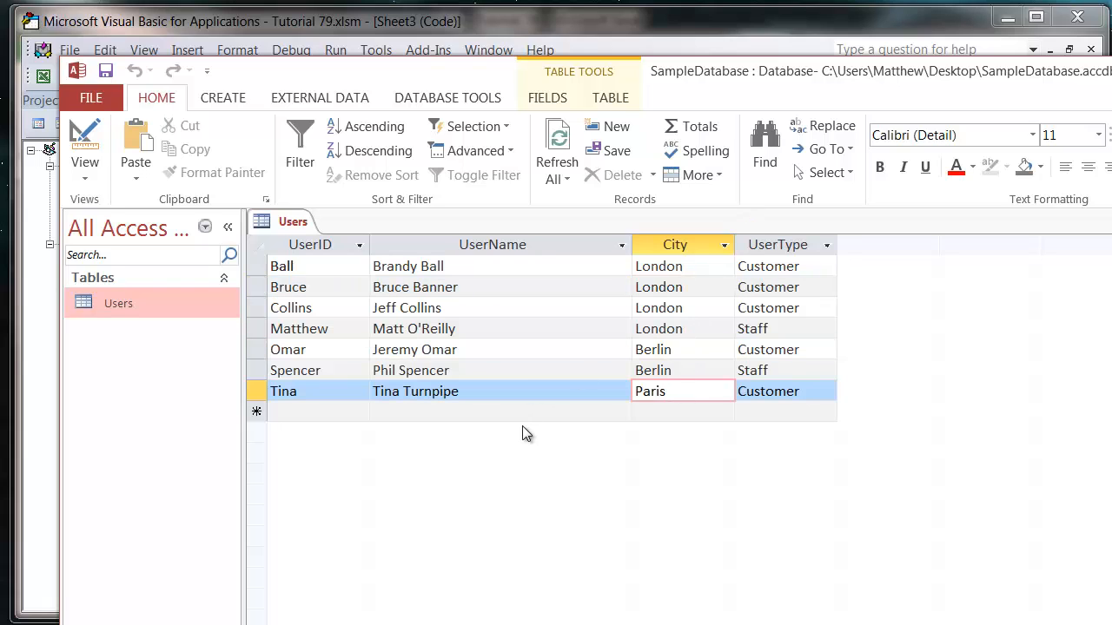
pyautogui.click(500, 410)
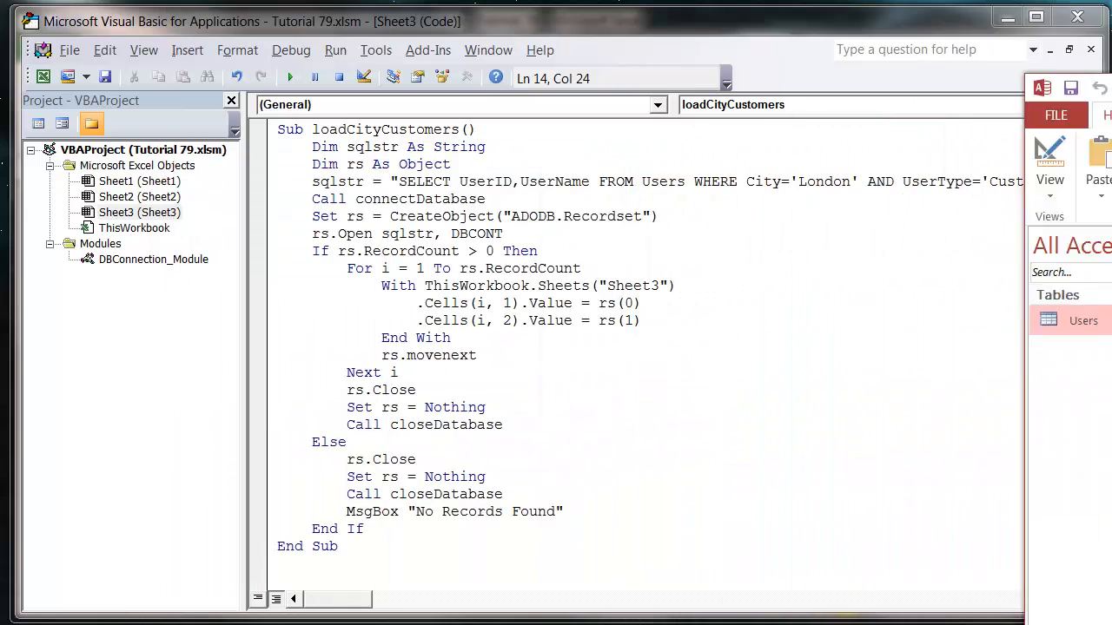
# Step: Remove the old City='London' AND UserType='Customer' conditions from the sqlstr line
pyautogui.click(903, 183)
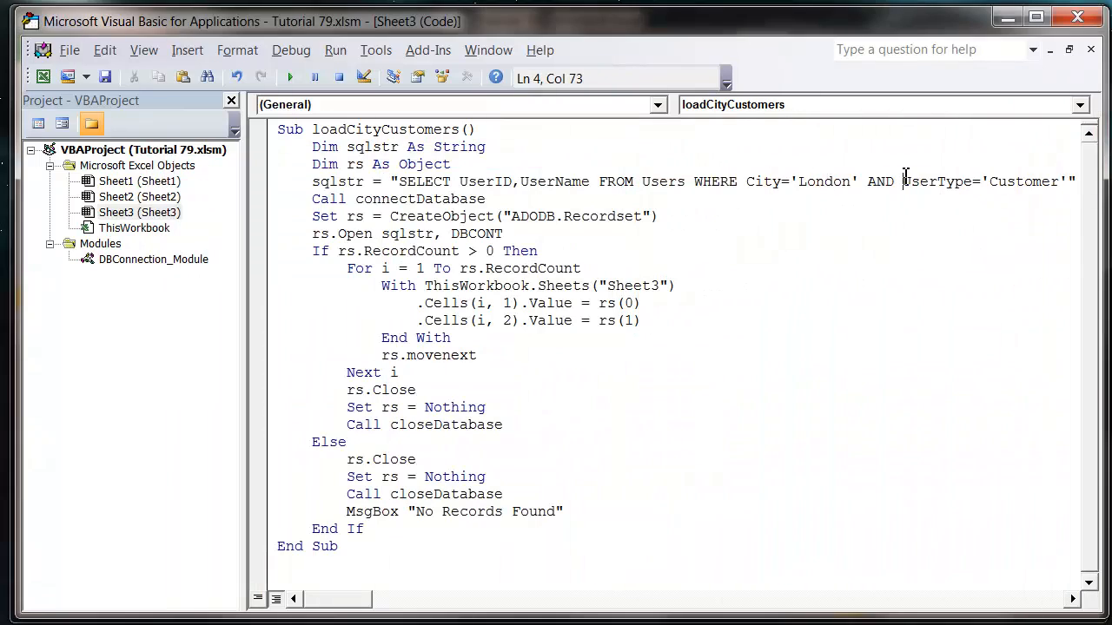
pyautogui.moveTo(903, 183); pyautogui.dragTo(789, 182)
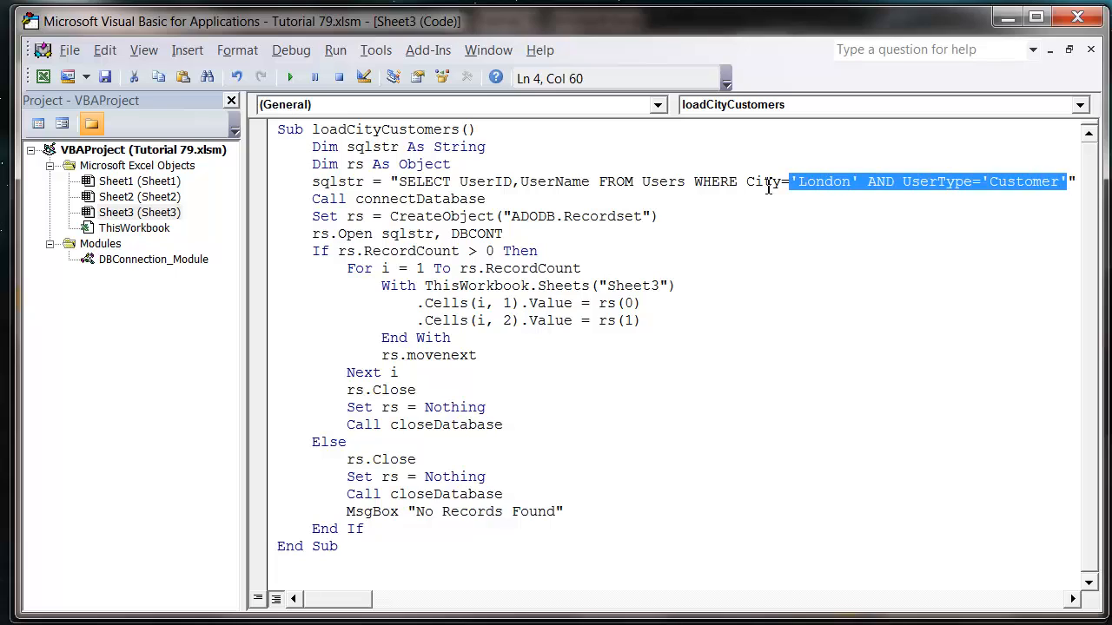
pyautogui.press('Delete')
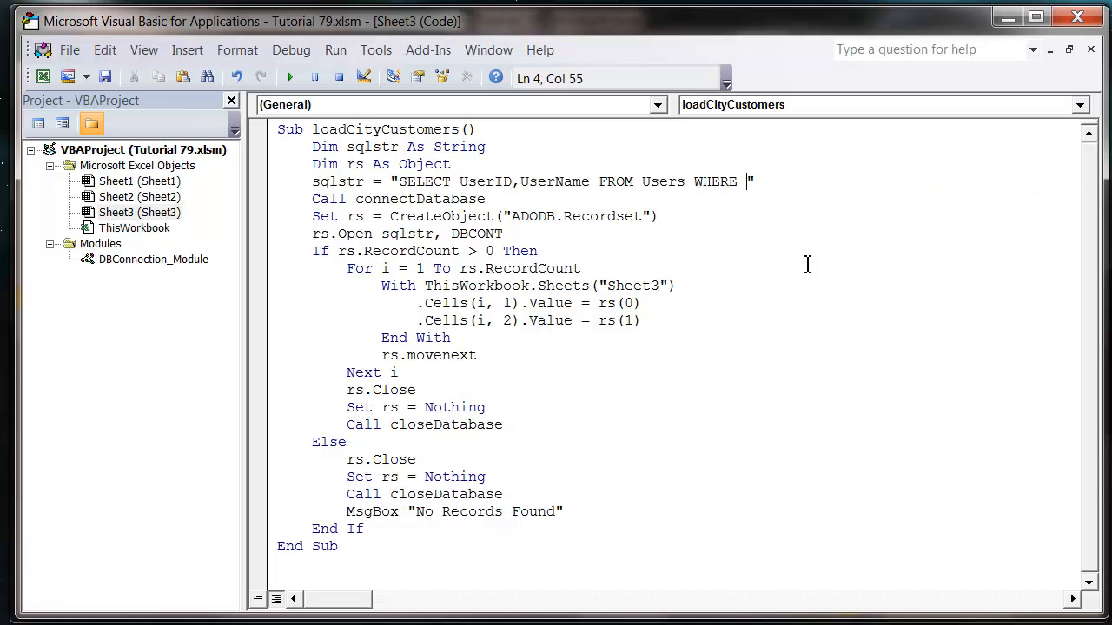
pyautogui.moveTo(844, 265)
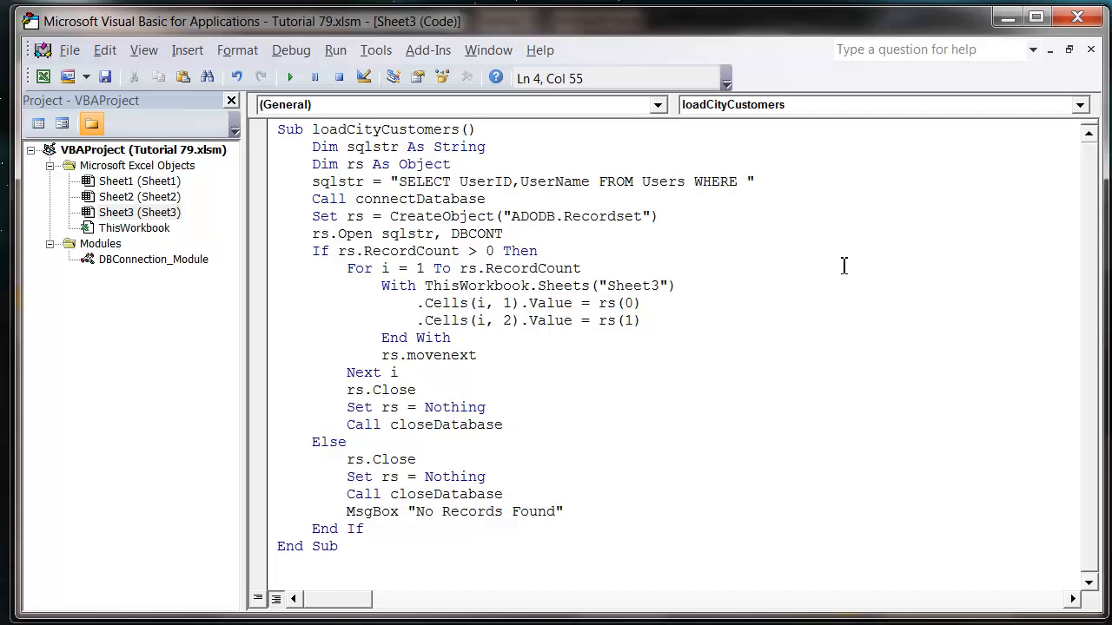
# Step: Write the new condition City='London' OR City='Berlin' into the query string
pyautogui.write('City')
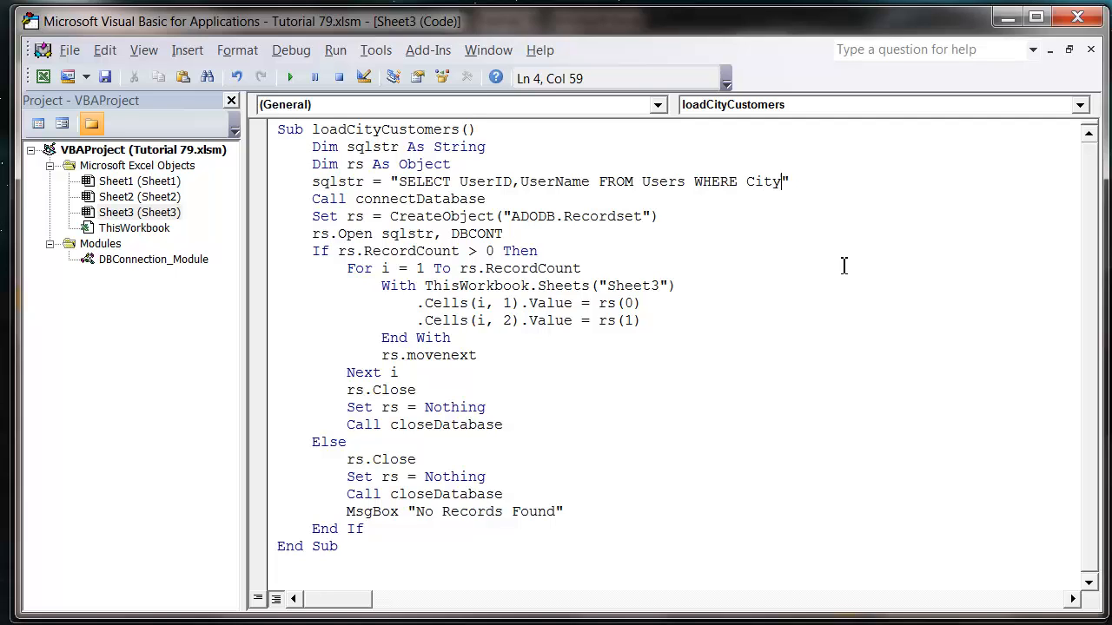
pyautogui.write('=')
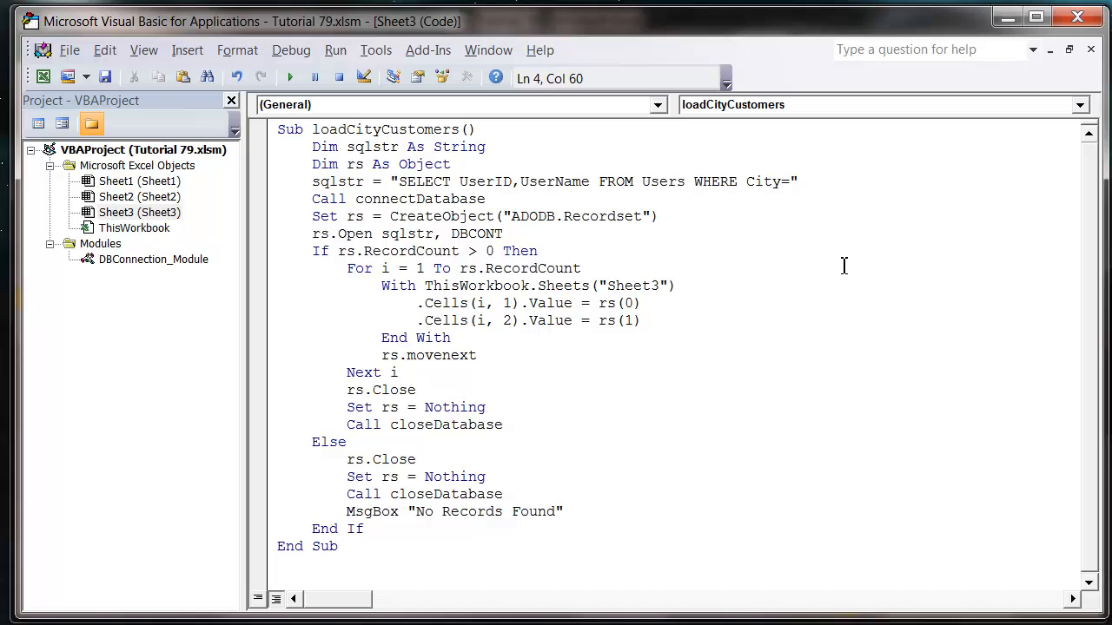
pyautogui.write("'Lo")
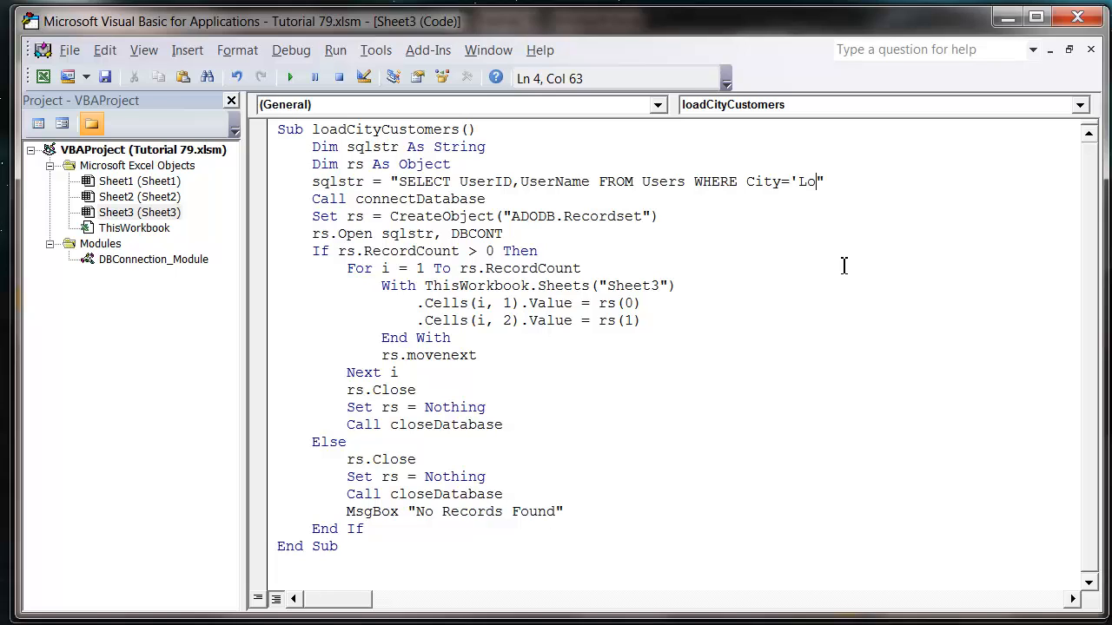
pyautogui.write("ndon'")
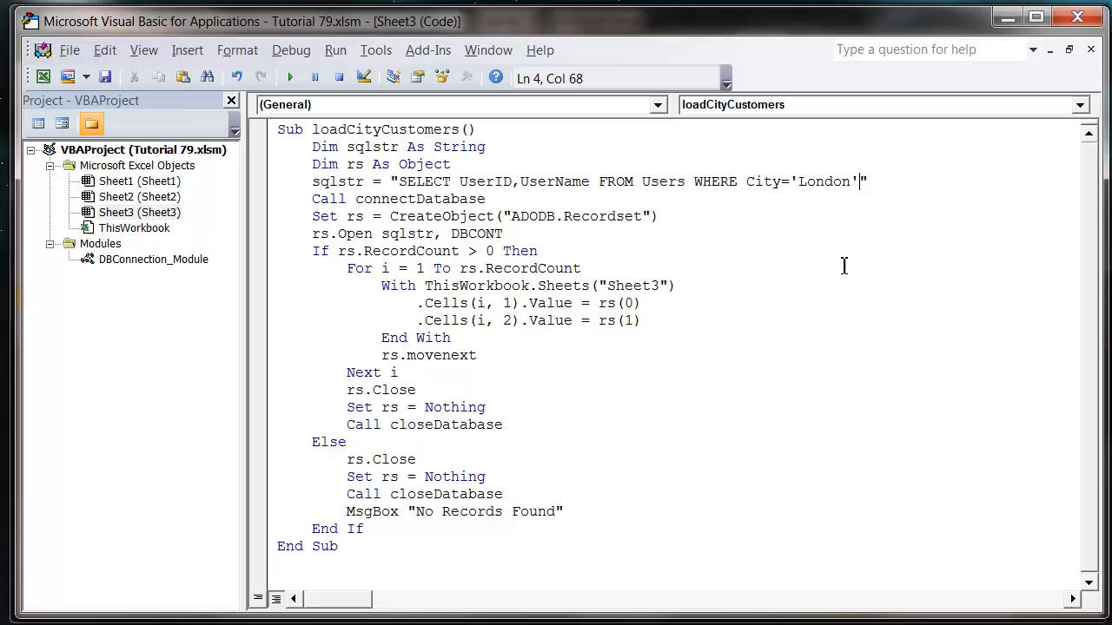
pyautogui.write('OR')
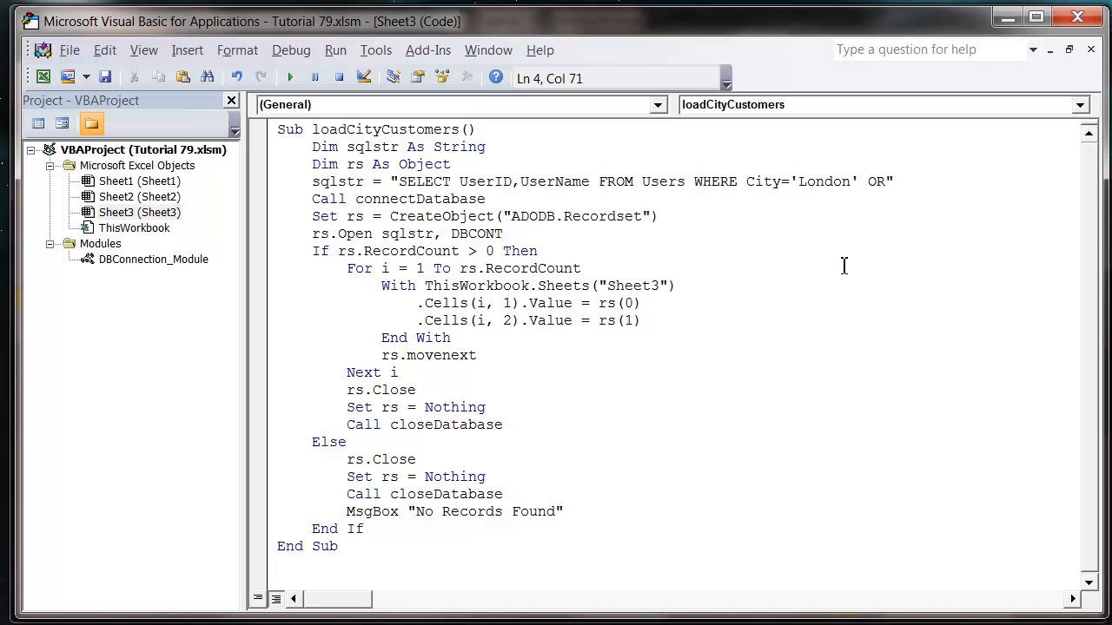
pyautogui.write('Ciry')
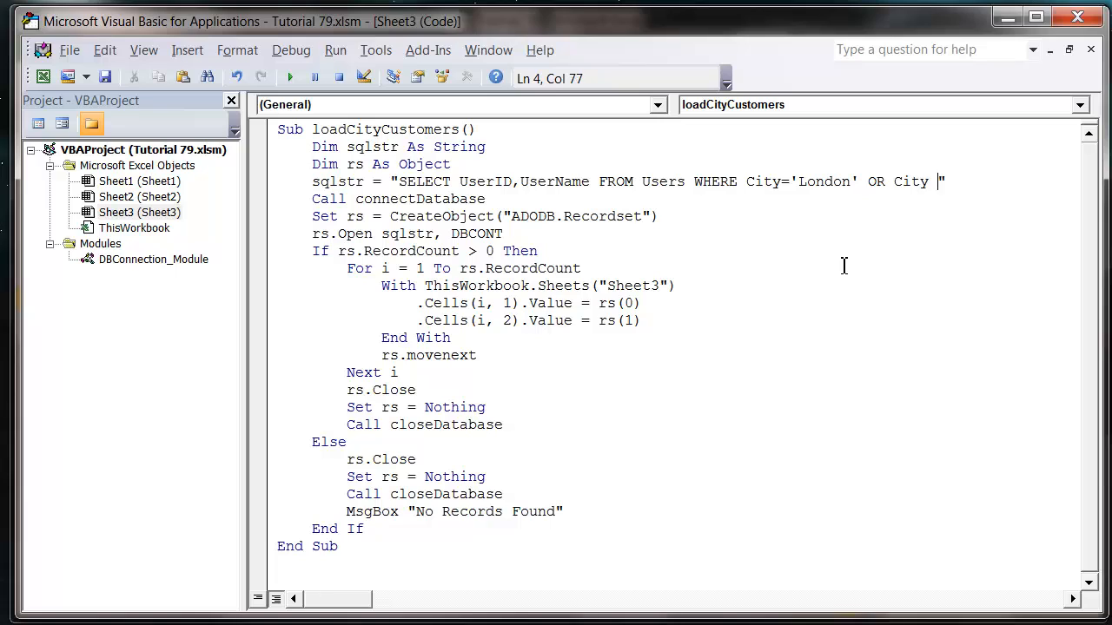
pyautogui.write("='")
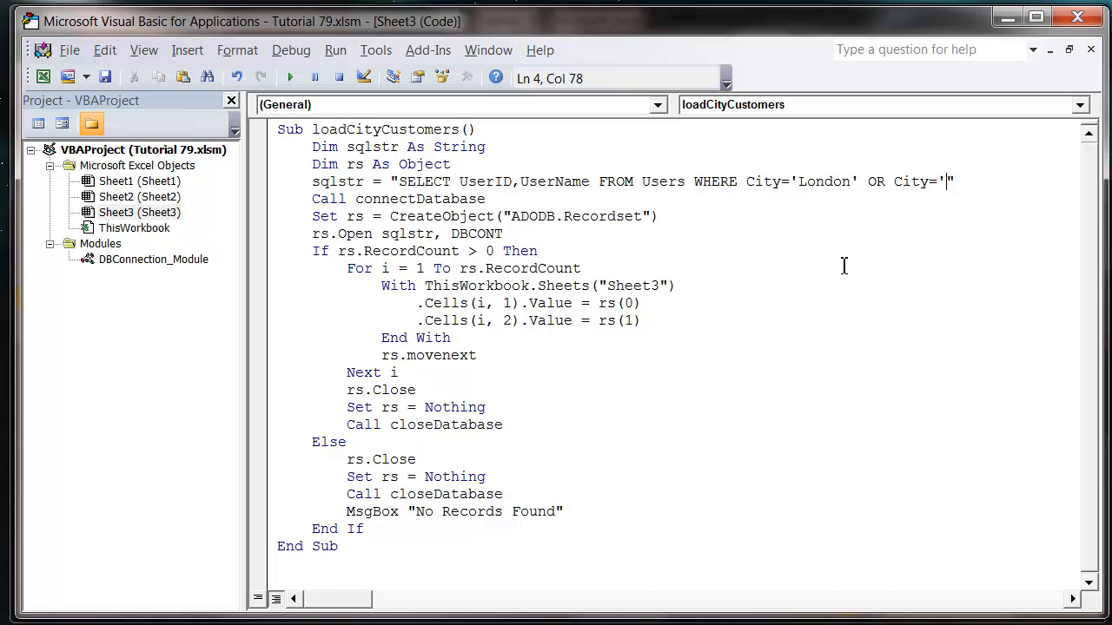
pyautogui.write('Berli')
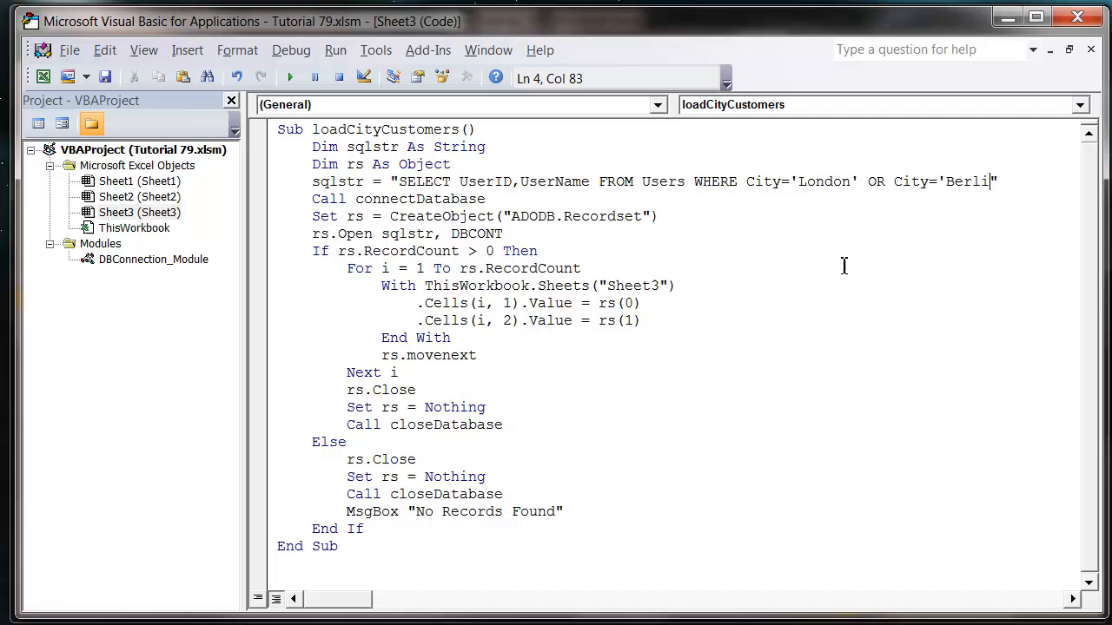
pyautogui.write('"')
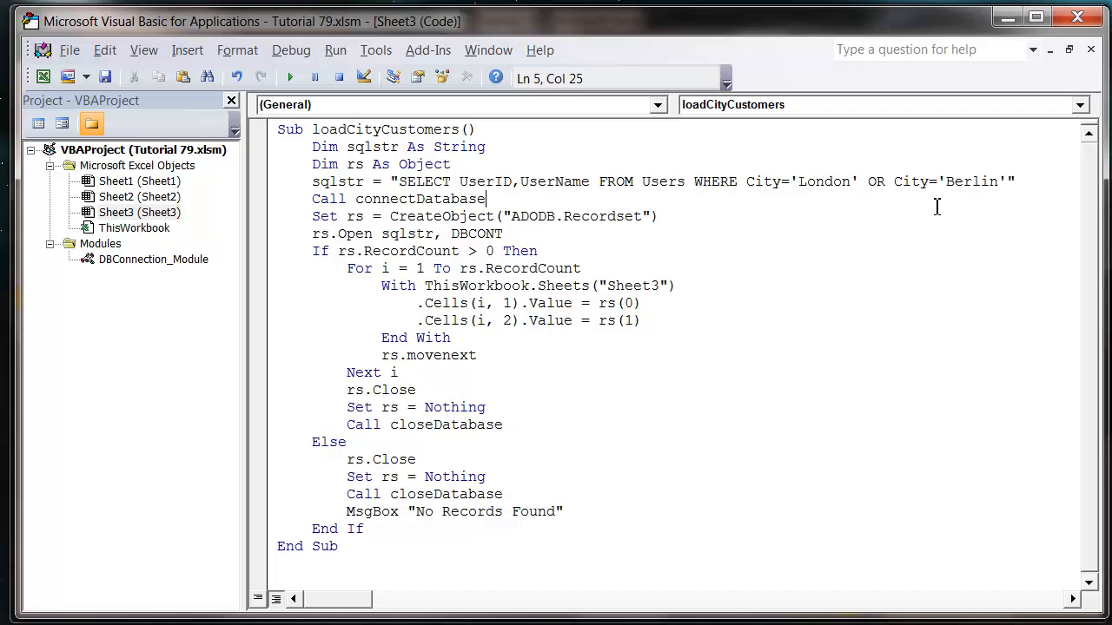
pyautogui.moveTo(234, 177)
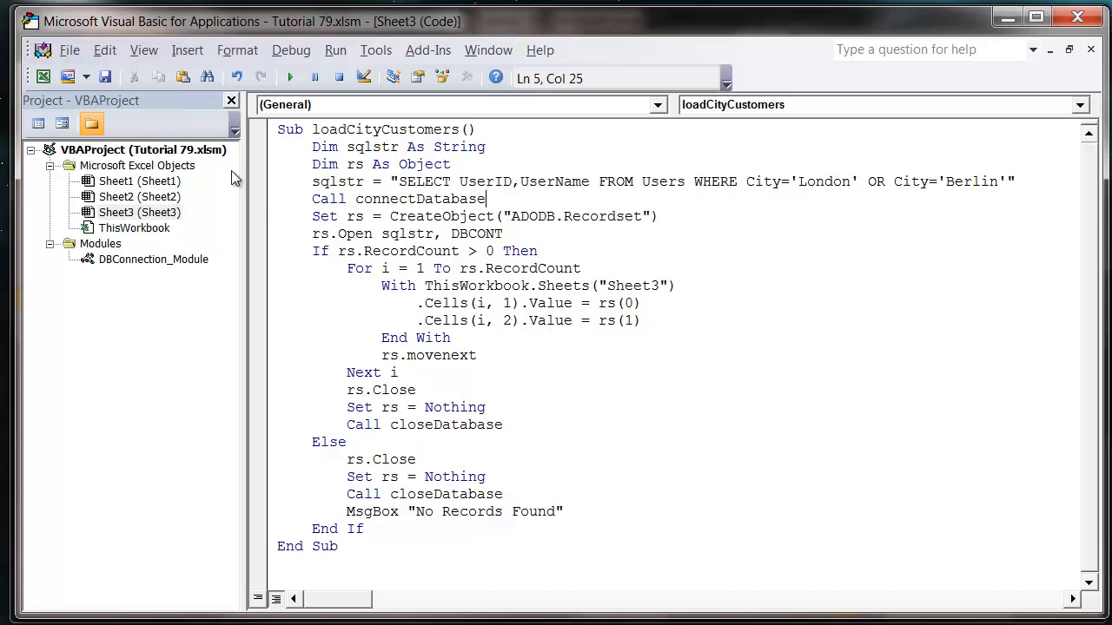
pyautogui.rightClick(139, 212)
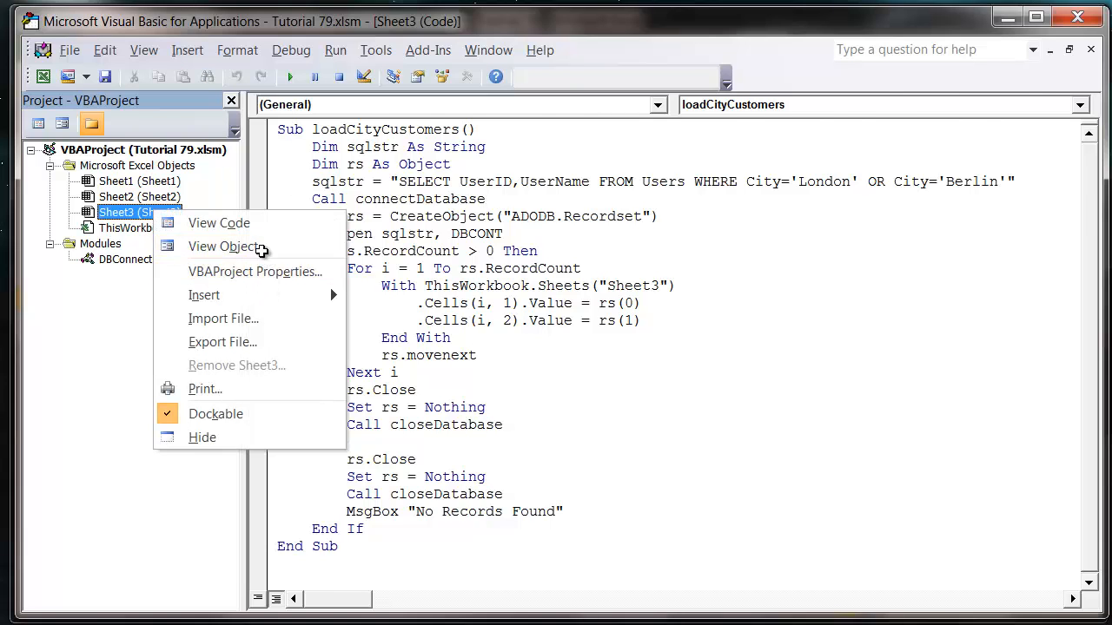
pyautogui.click(228, 246)
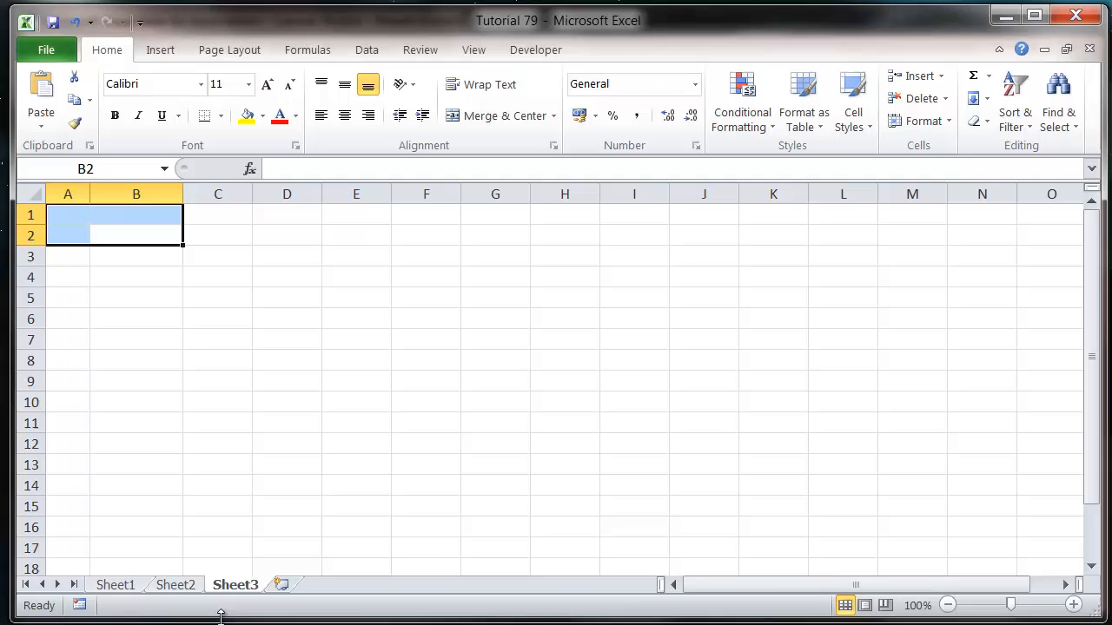
pyautogui.rightClick(234, 584)
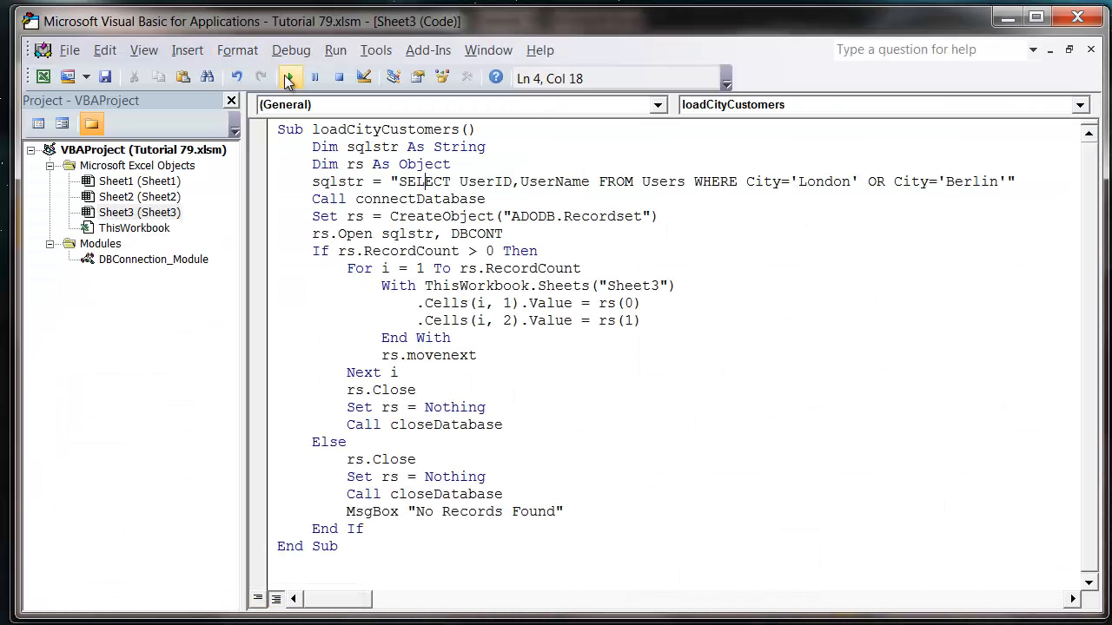
pyautogui.click(289, 76)
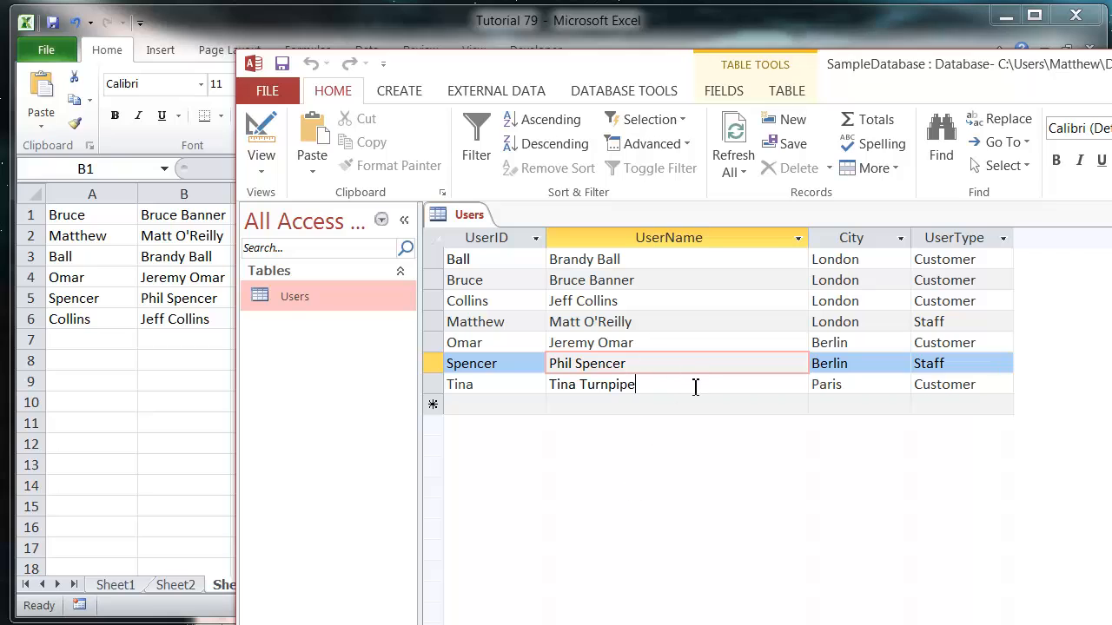
pyautogui.click(458, 384)
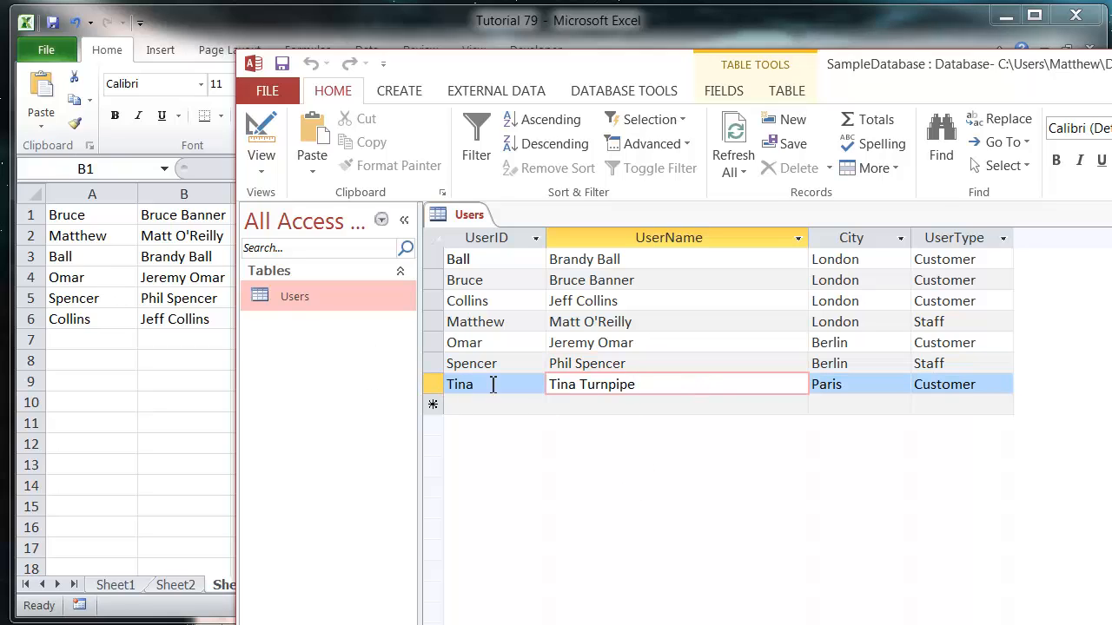
pyautogui.click(860, 384)
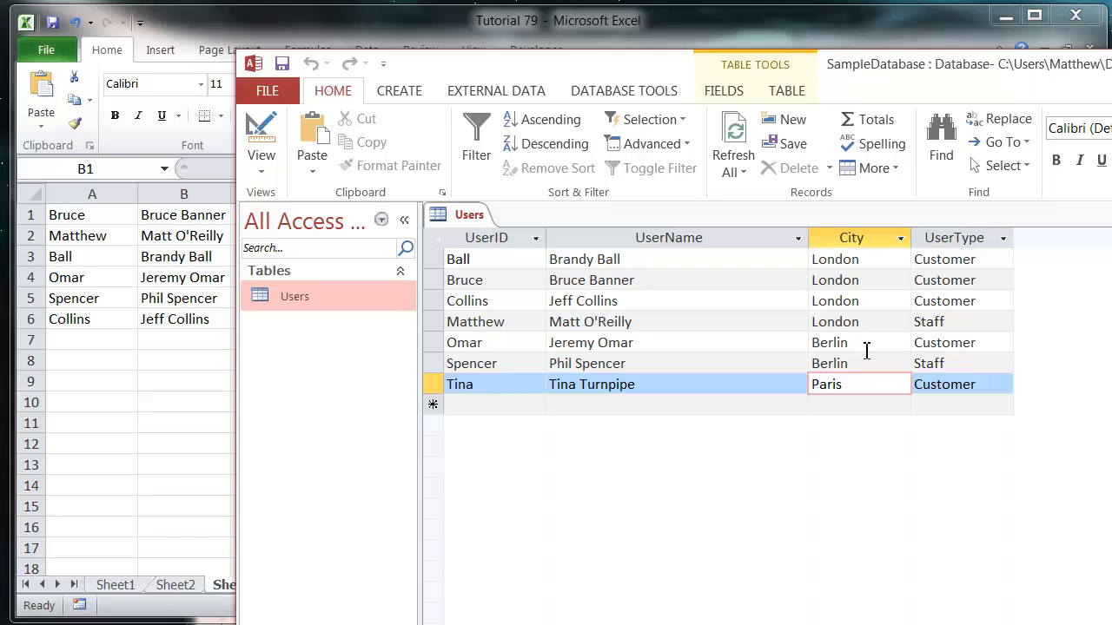
pyautogui.click(858, 280)
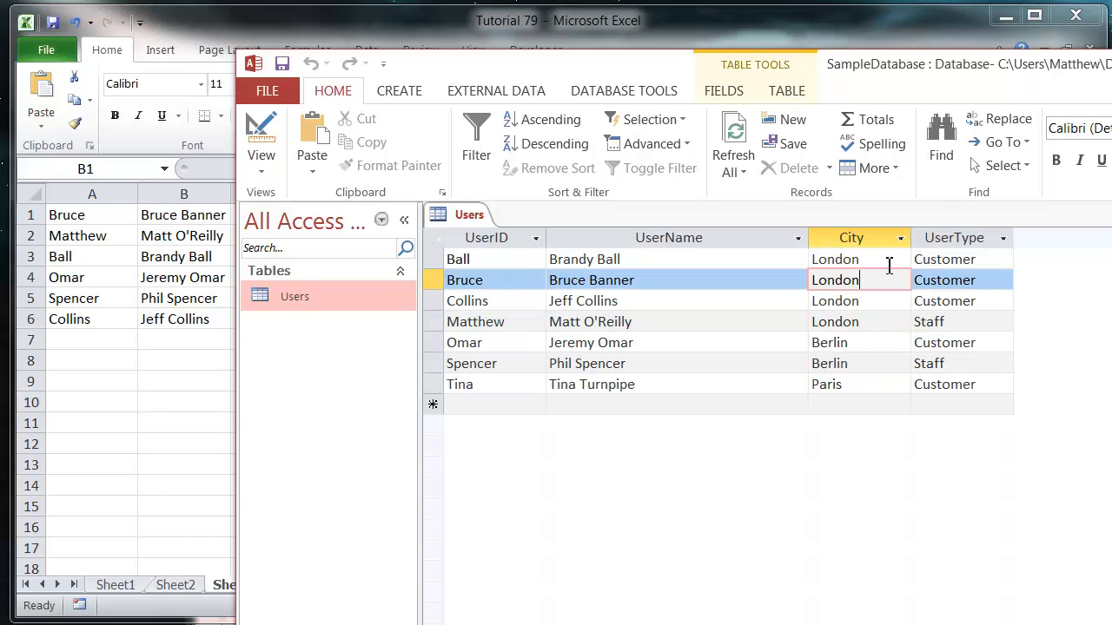
pyautogui.click(851, 363)
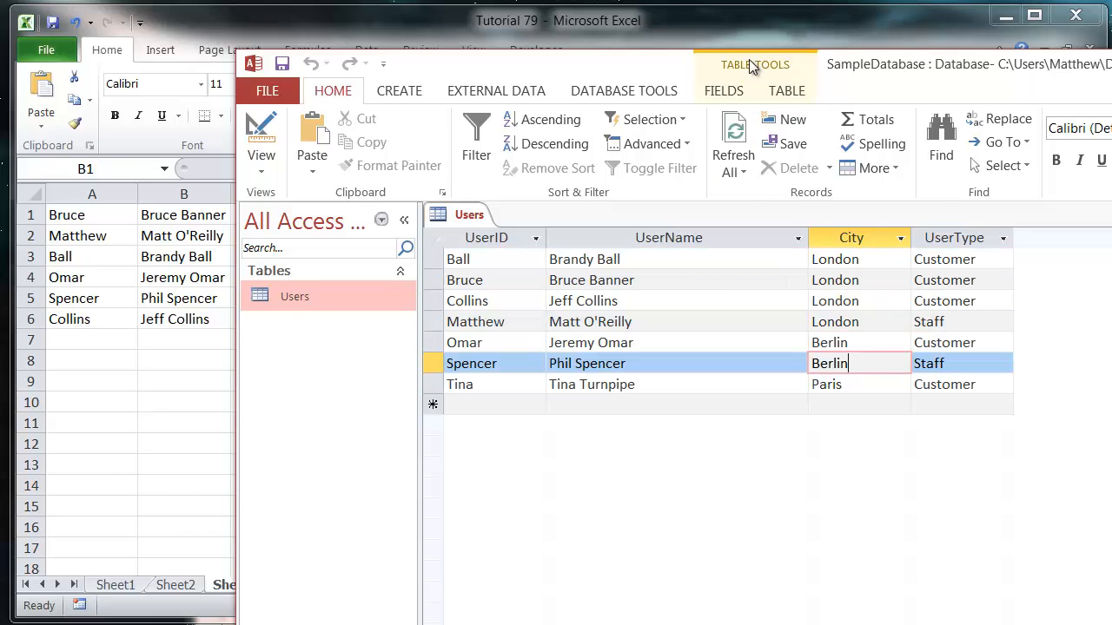
pyautogui.click(855, 342)
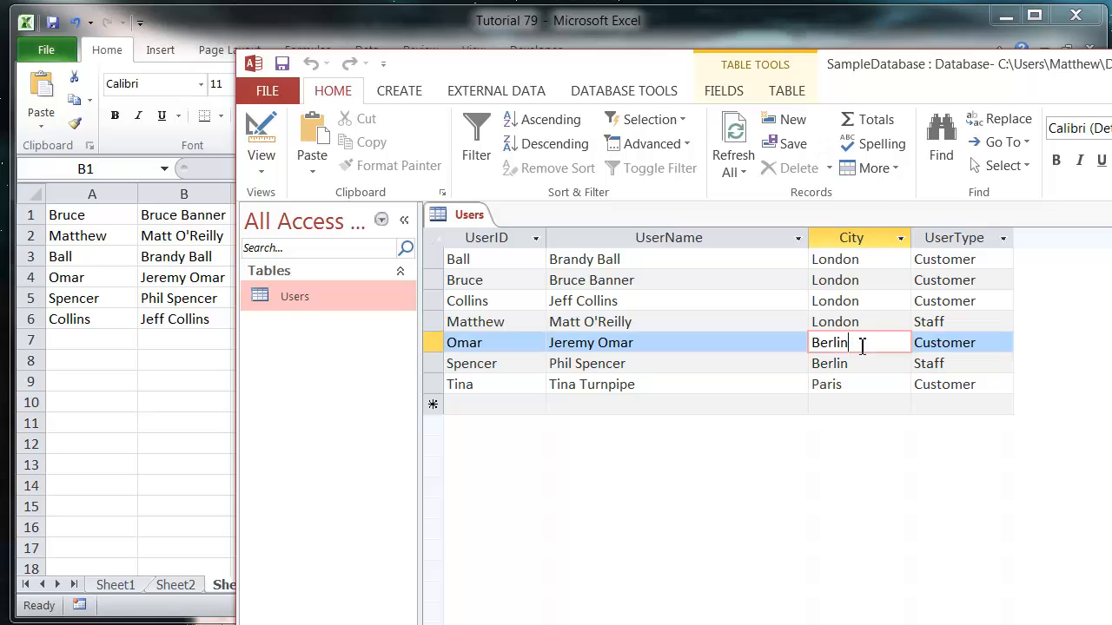
pyautogui.click(858, 403)
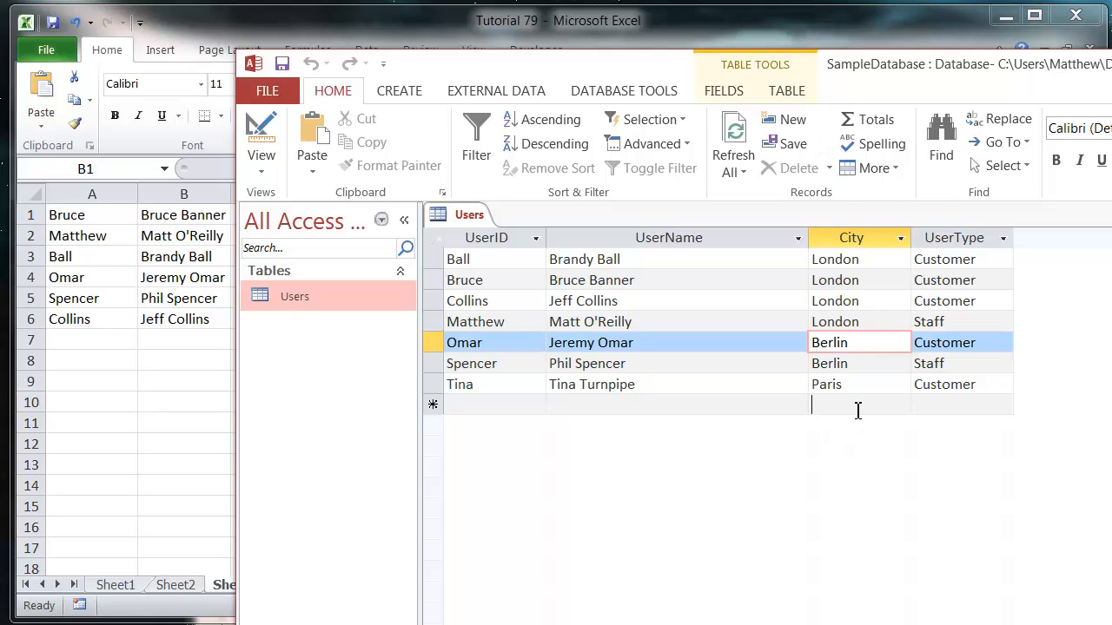
pyautogui.click(676, 404)
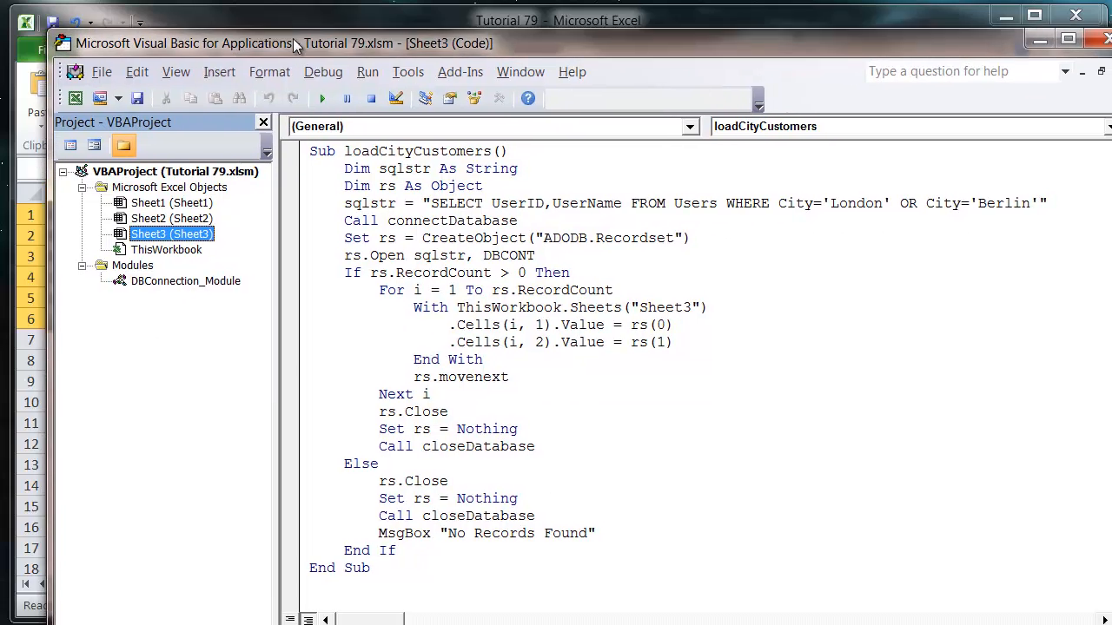
# Step: Append AND UserType='Customer' to the end of the London and Berlin conditions
pyautogui.click(1068, 39)
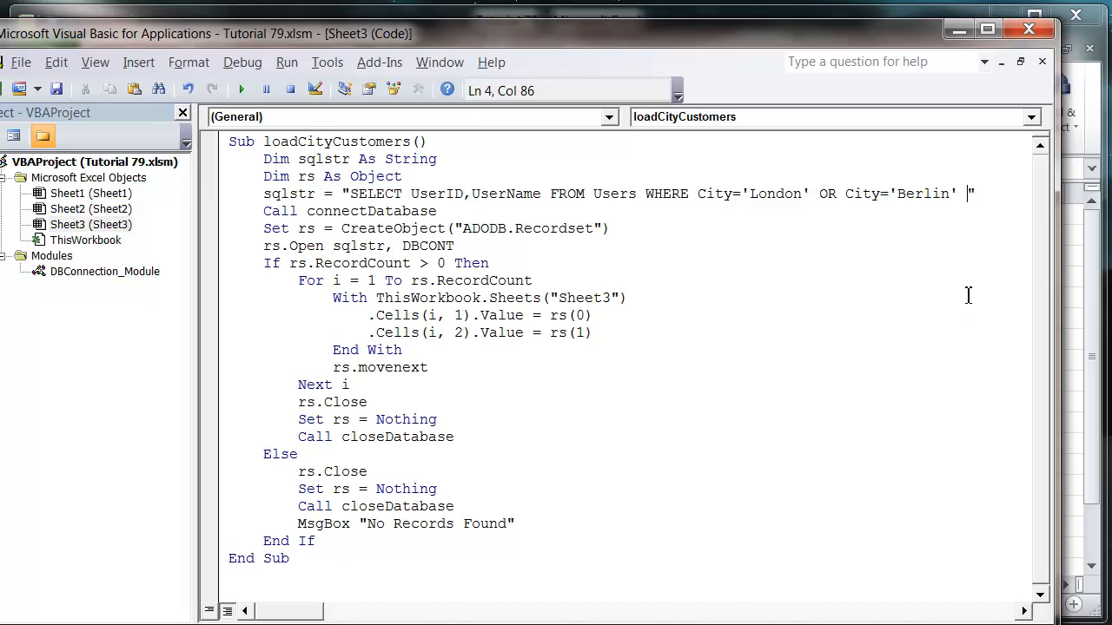
pyautogui.write('AND')
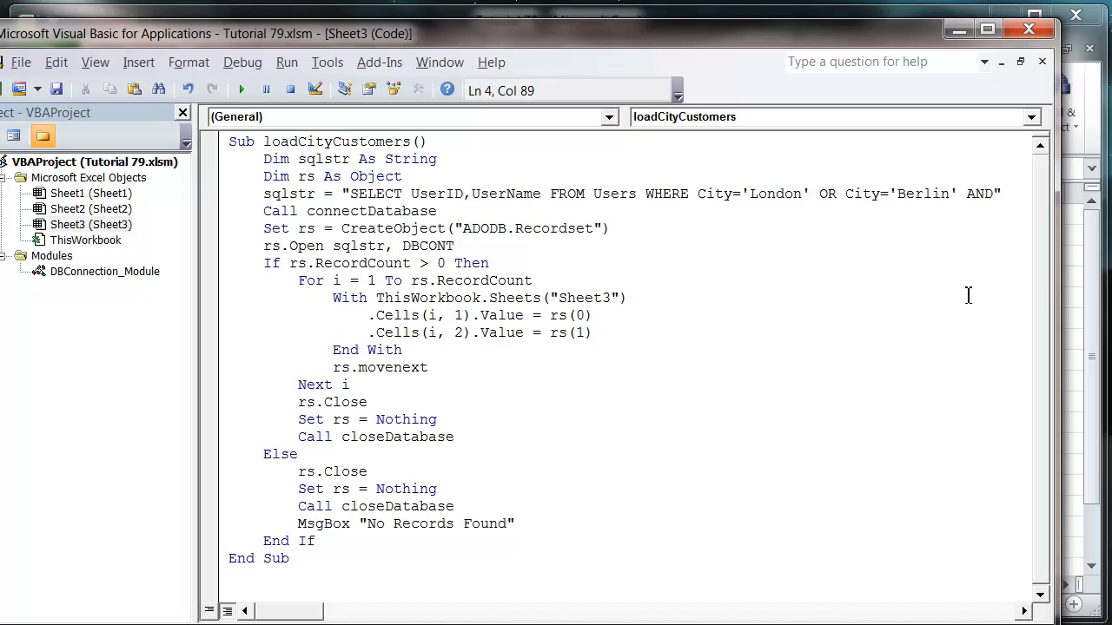
pyautogui.write('UserTy')
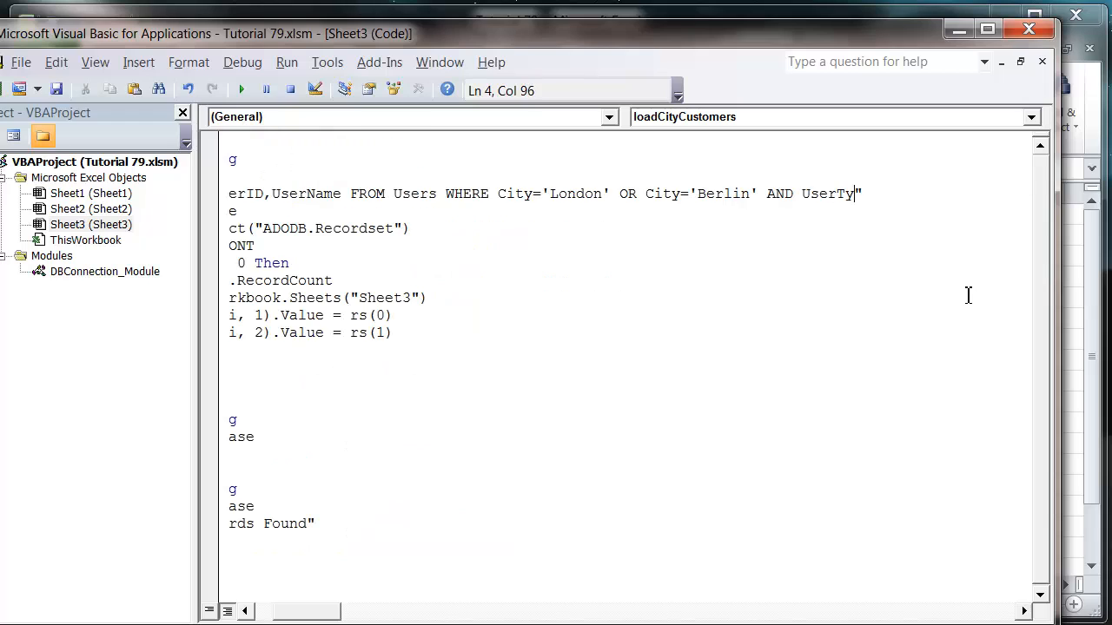
pyautogui.write("pe='Customer")
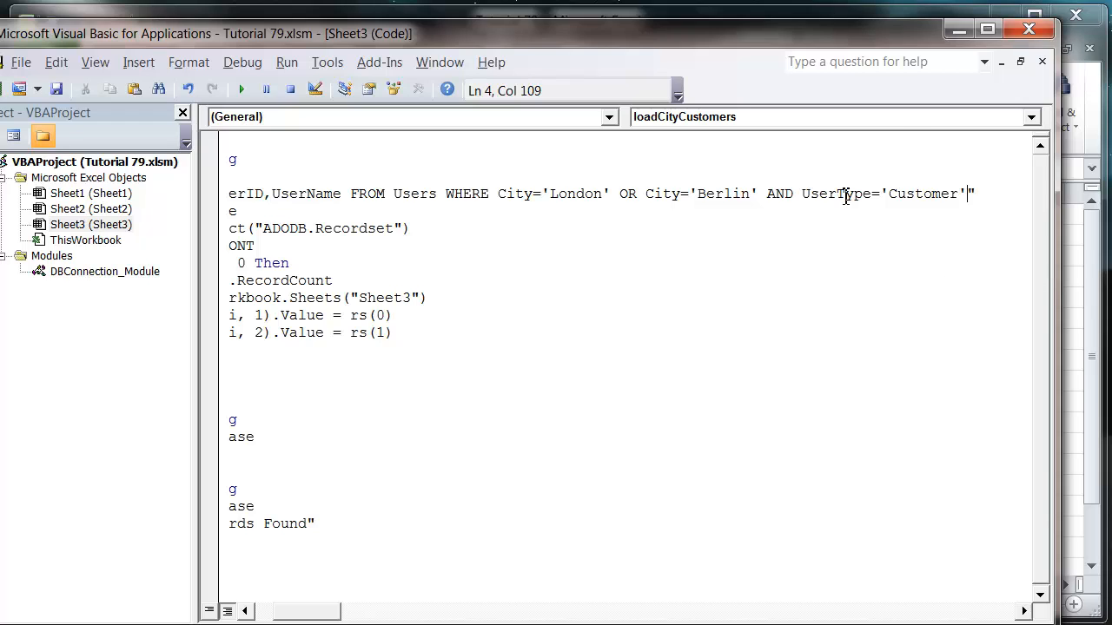
pyautogui.moveTo(845, 180)
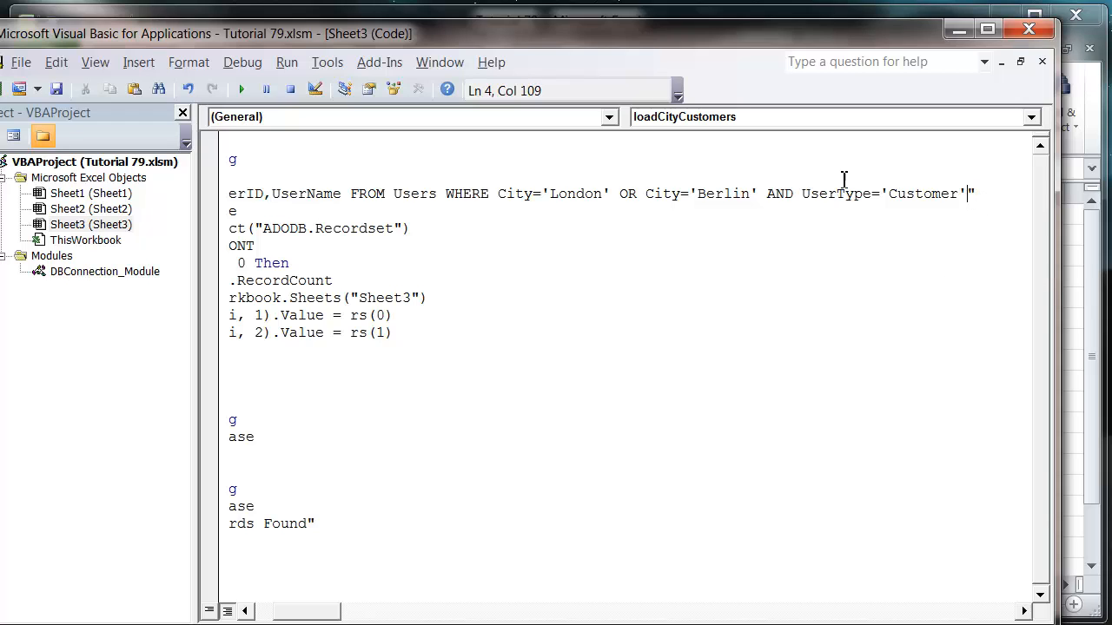
pyautogui.click(590, 195)
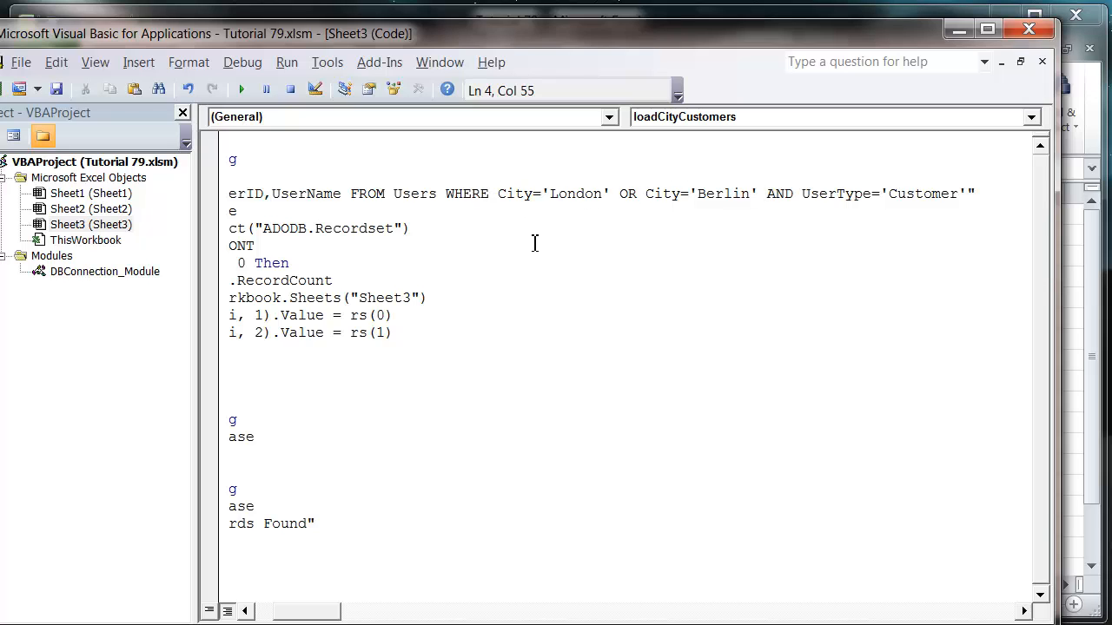
# Step: Wrap City='London' OR City='Berlin' in parentheses and highlight the grouped conditions
pyautogui.write('(')
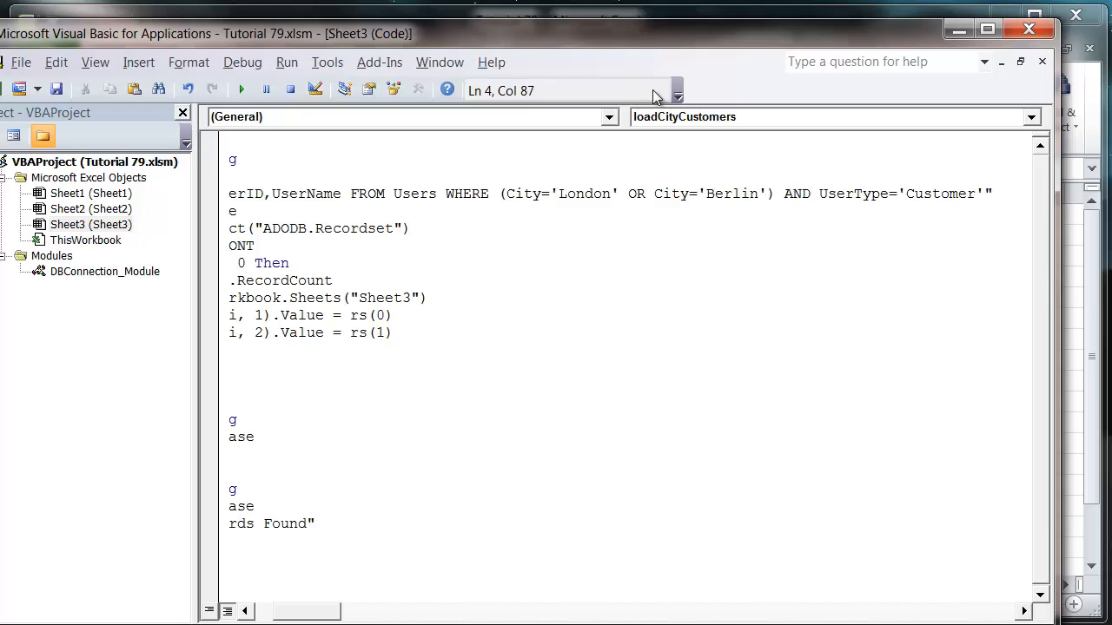
pyautogui.moveTo(677, 205)
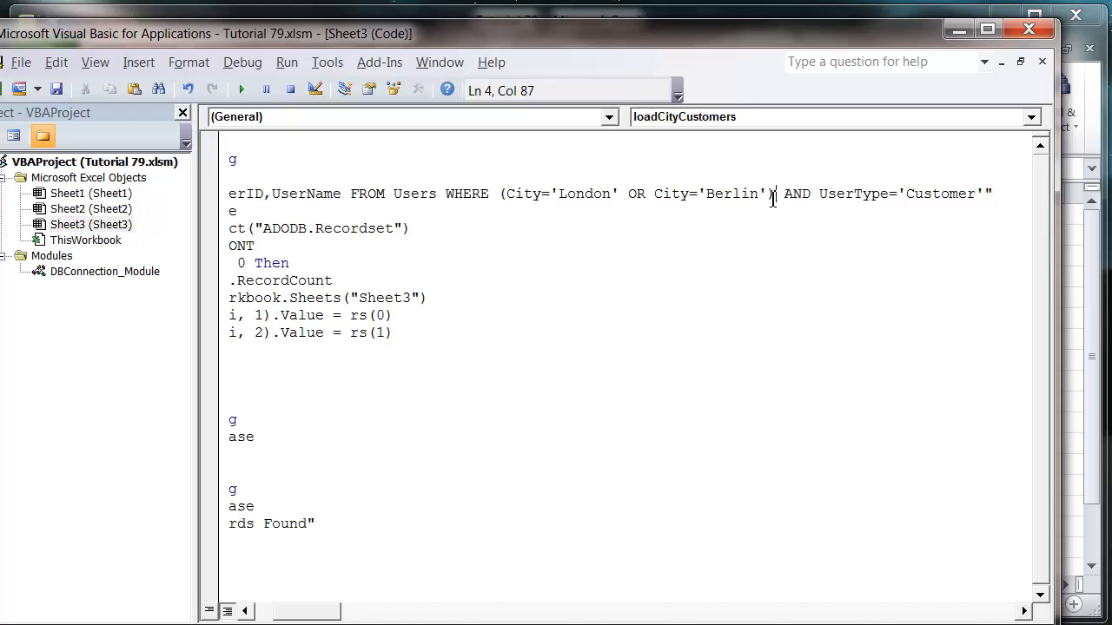
pyautogui.moveTo(773, 194); pyautogui.dragTo(500, 195)
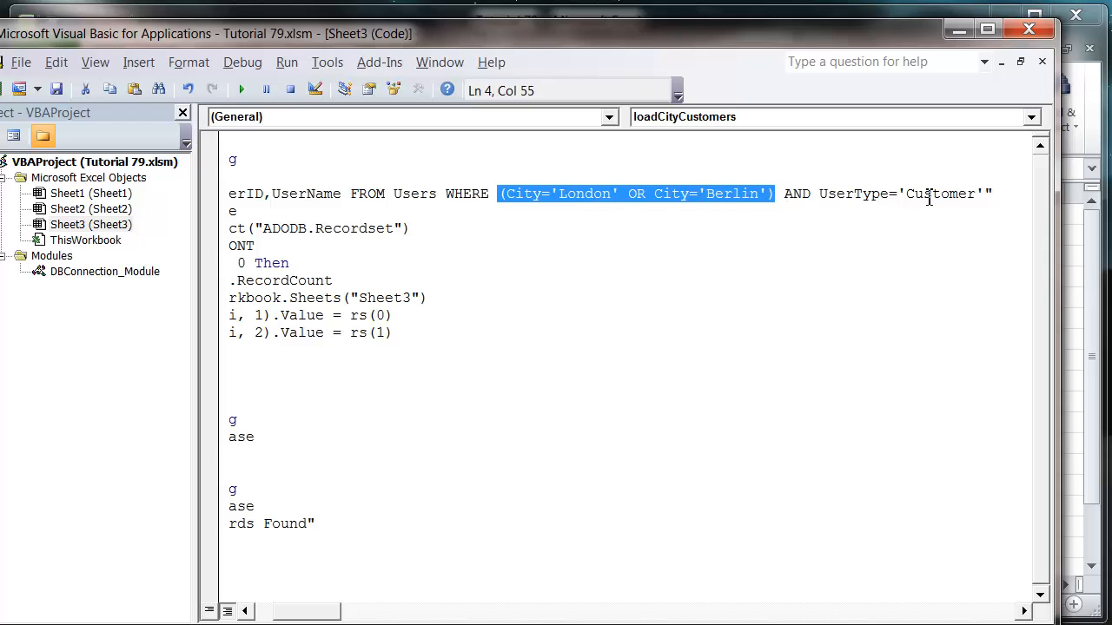
pyautogui.moveTo(634, 215)
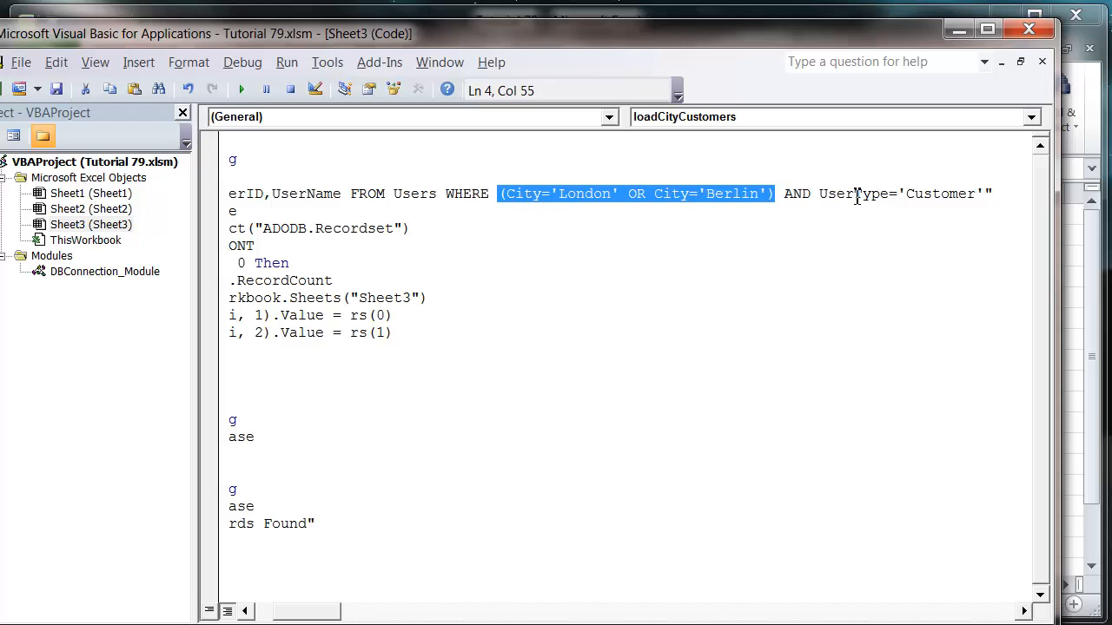
pyautogui.moveTo(756, 226)
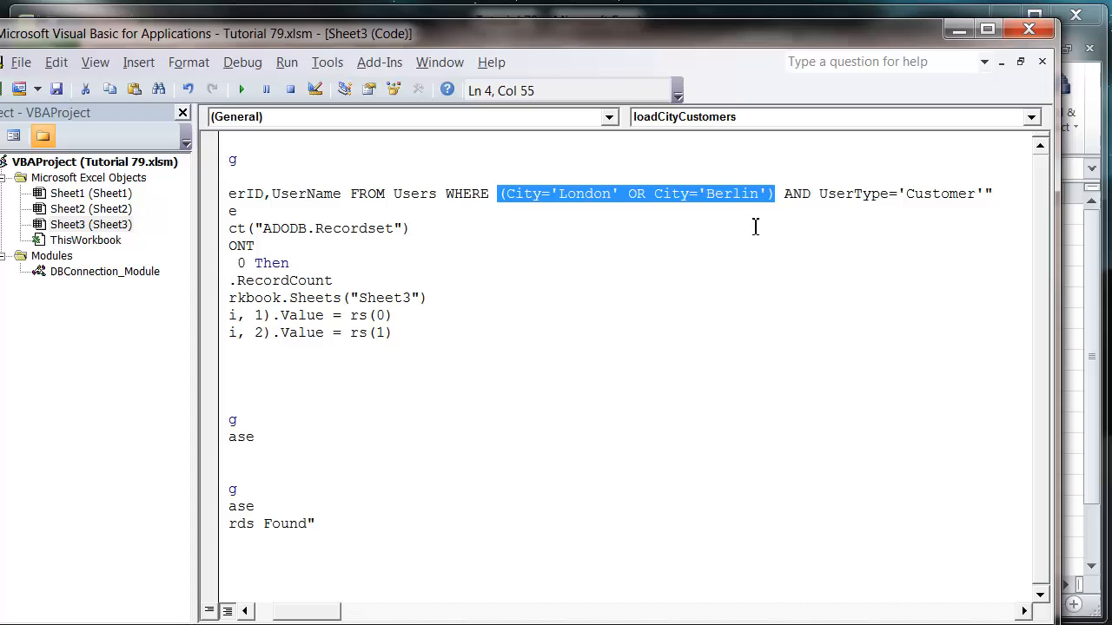
pyautogui.click(802, 193)
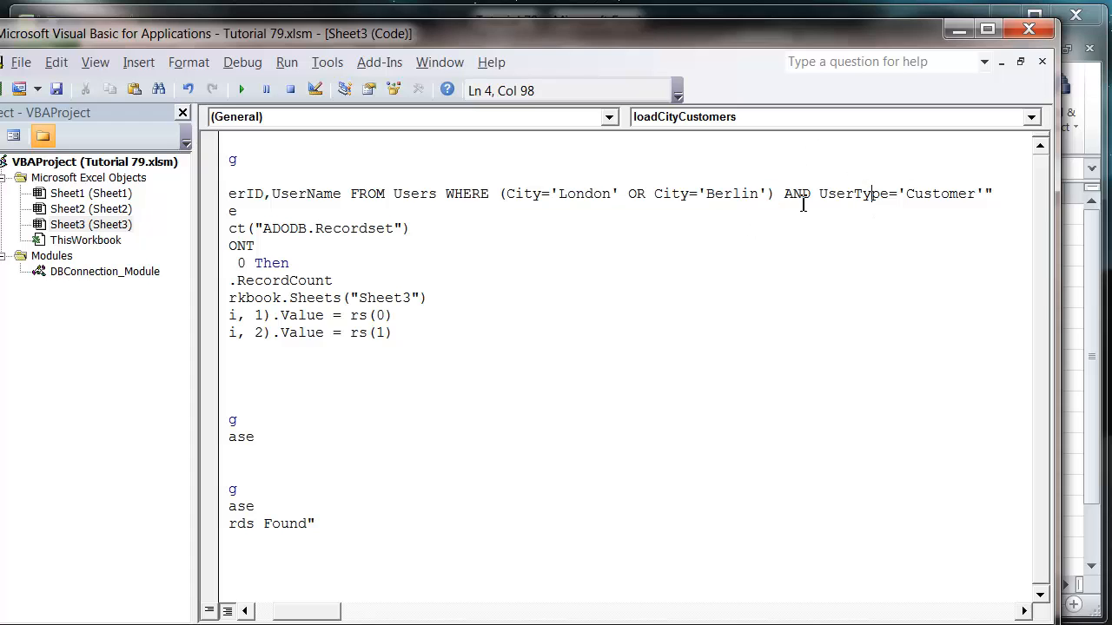
pyautogui.doubleClick(584, 193)
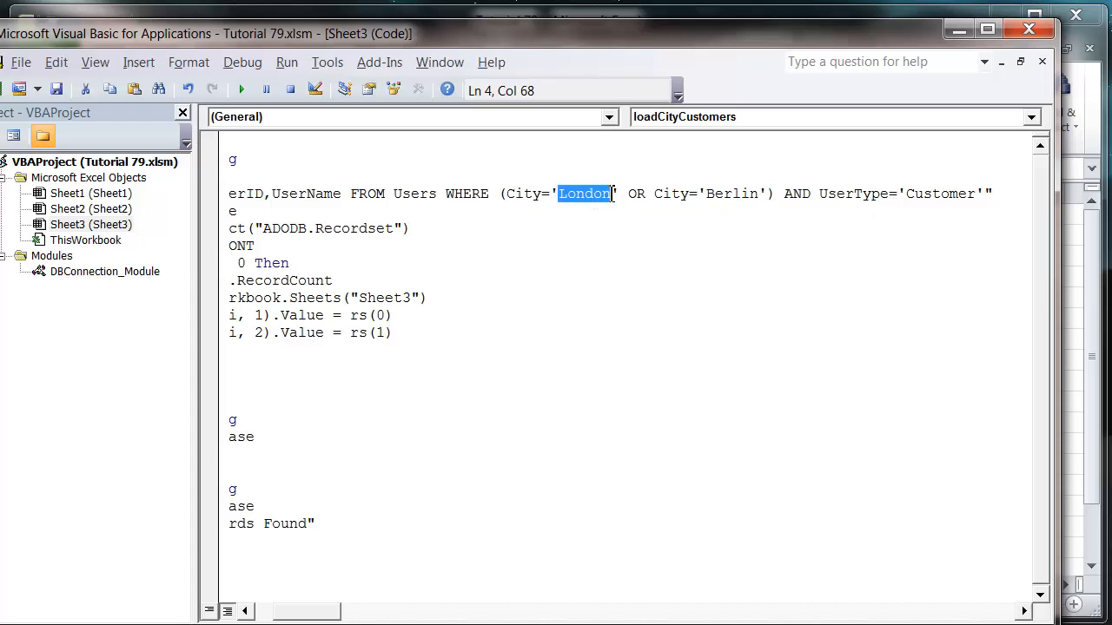
pyautogui.moveTo(681, 202)
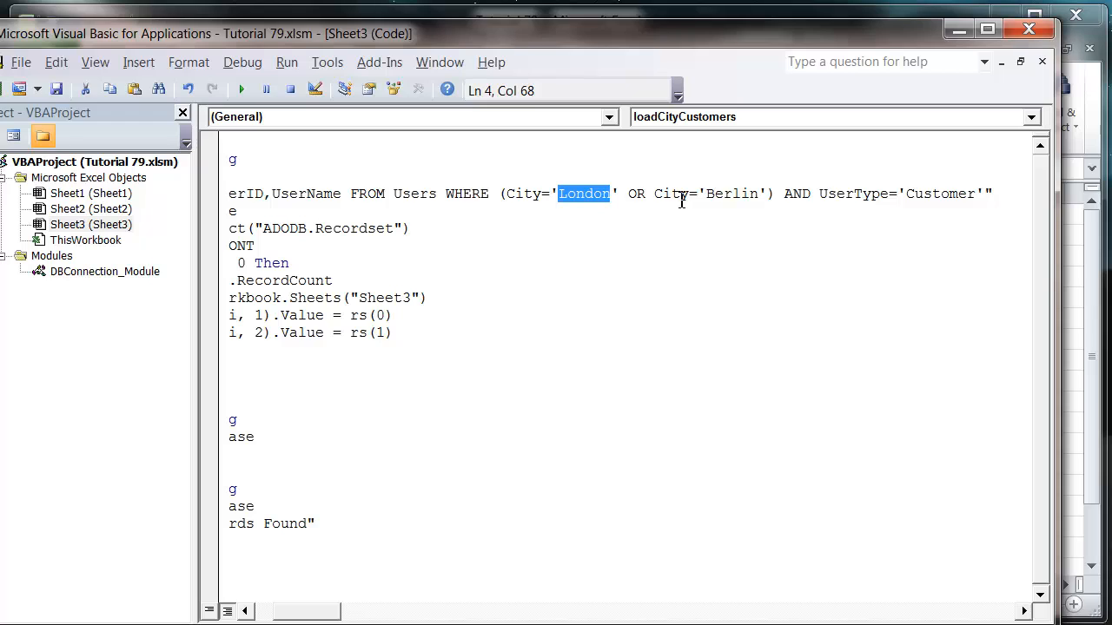
pyautogui.moveTo(850, 208)
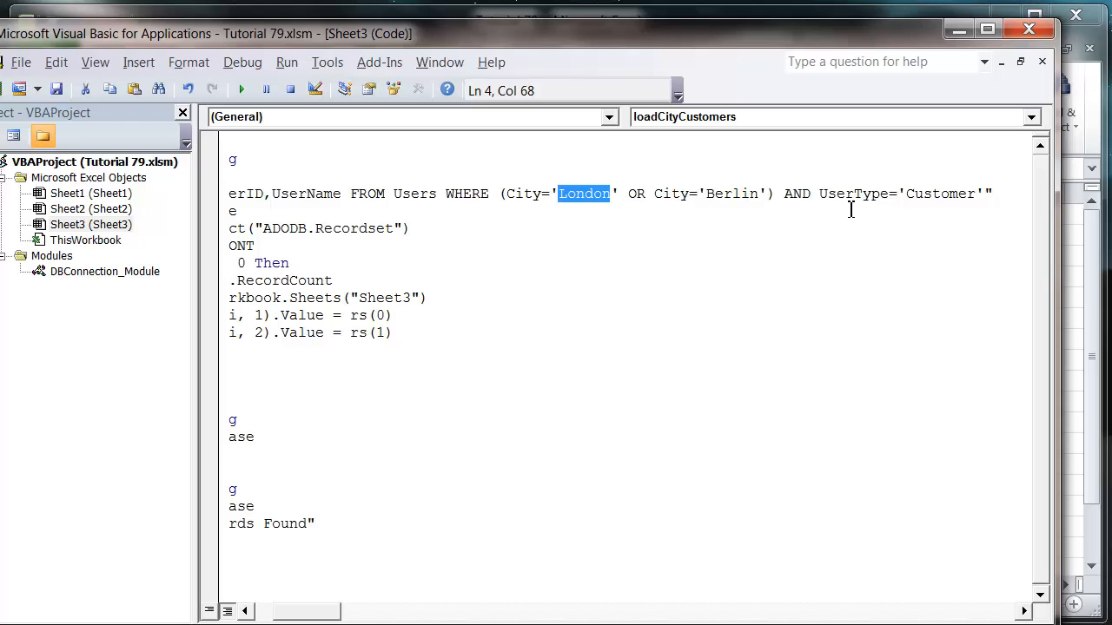
pyautogui.moveTo(662, 212)
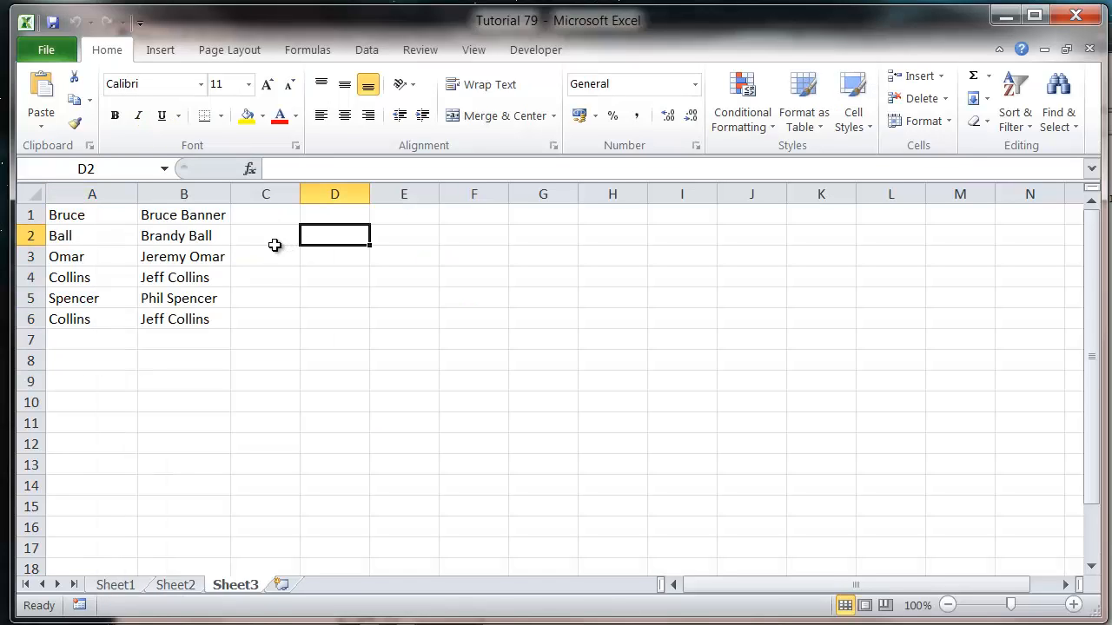
# Step: Mark the stale rows below the new customer results on Sheet3 for deletion
pyautogui.click(264, 236)
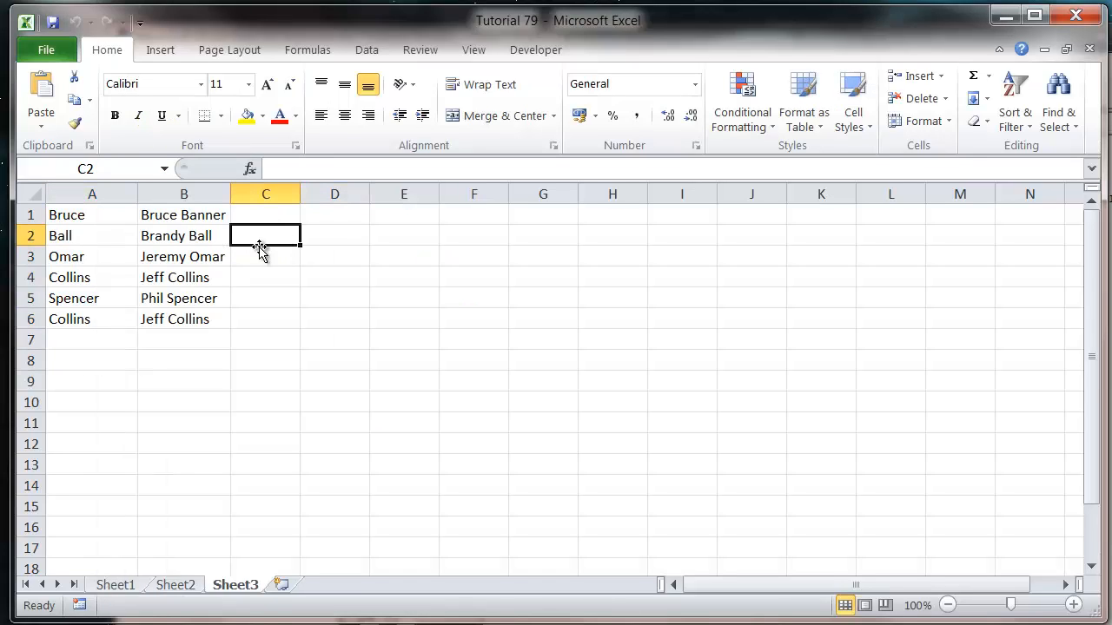
pyautogui.moveTo(66, 215); pyautogui.dragTo(185, 320)
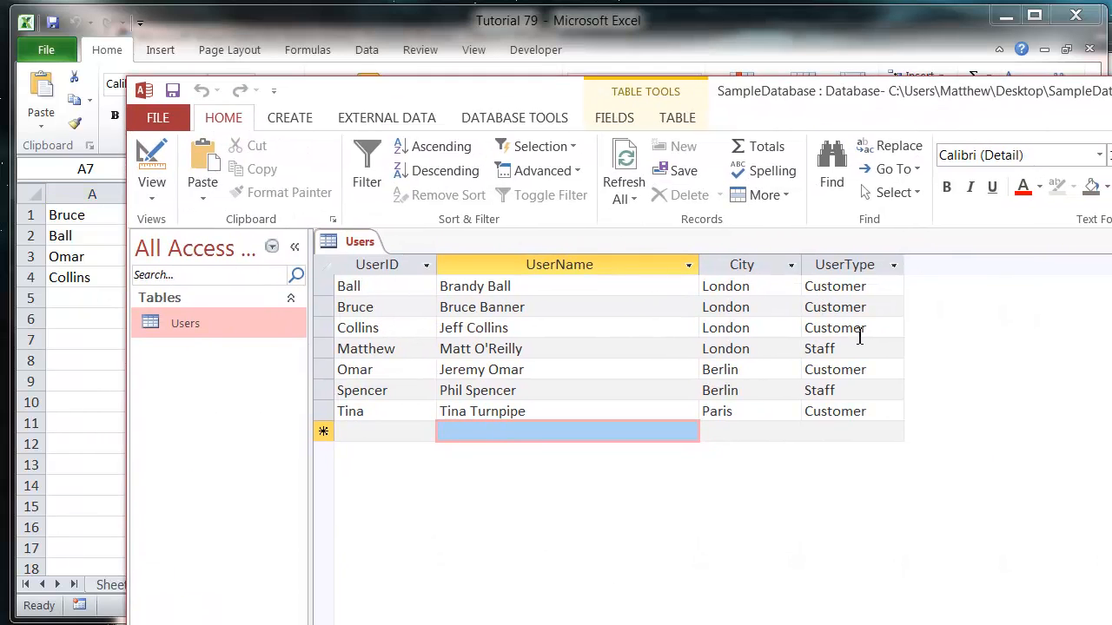
pyautogui.click(852, 389)
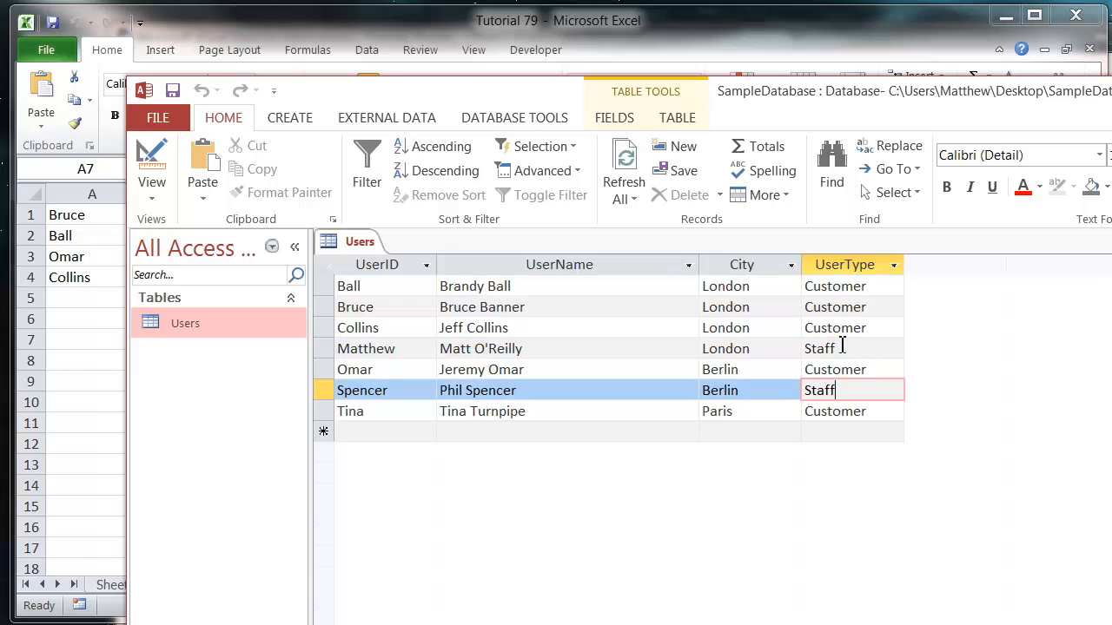
pyautogui.click(566, 431)
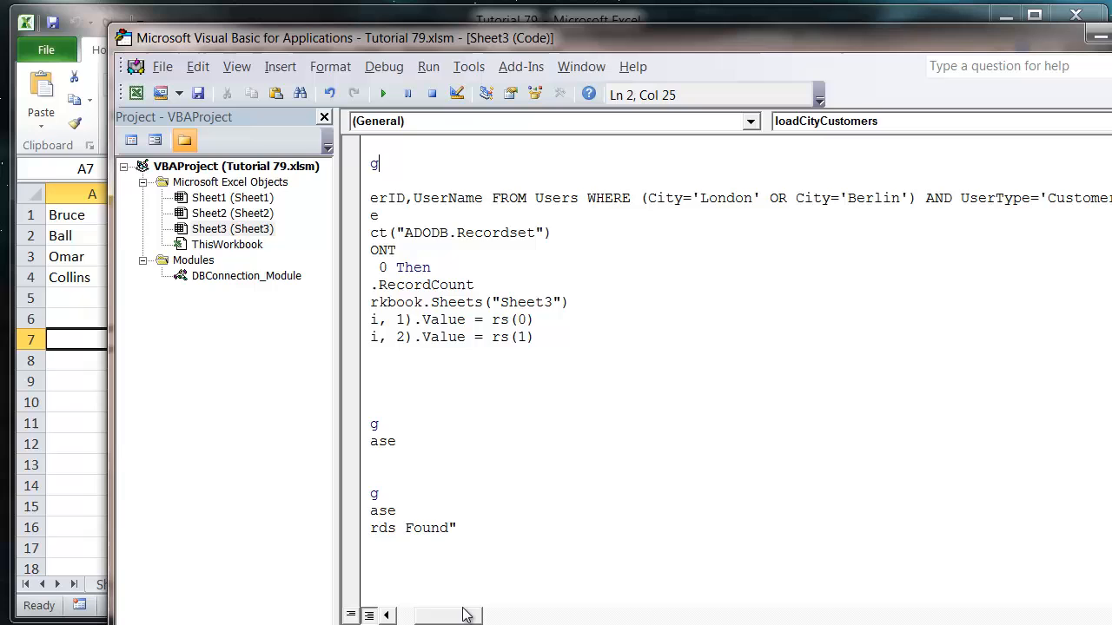
pyautogui.hscroll(-3)
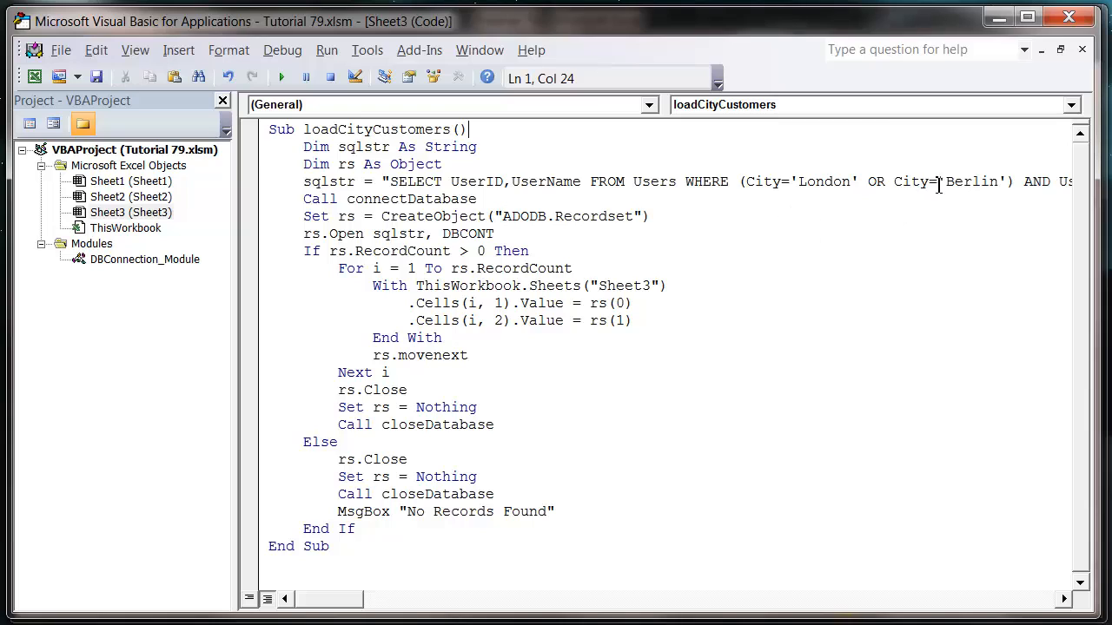
pyautogui.moveTo(792, 161)
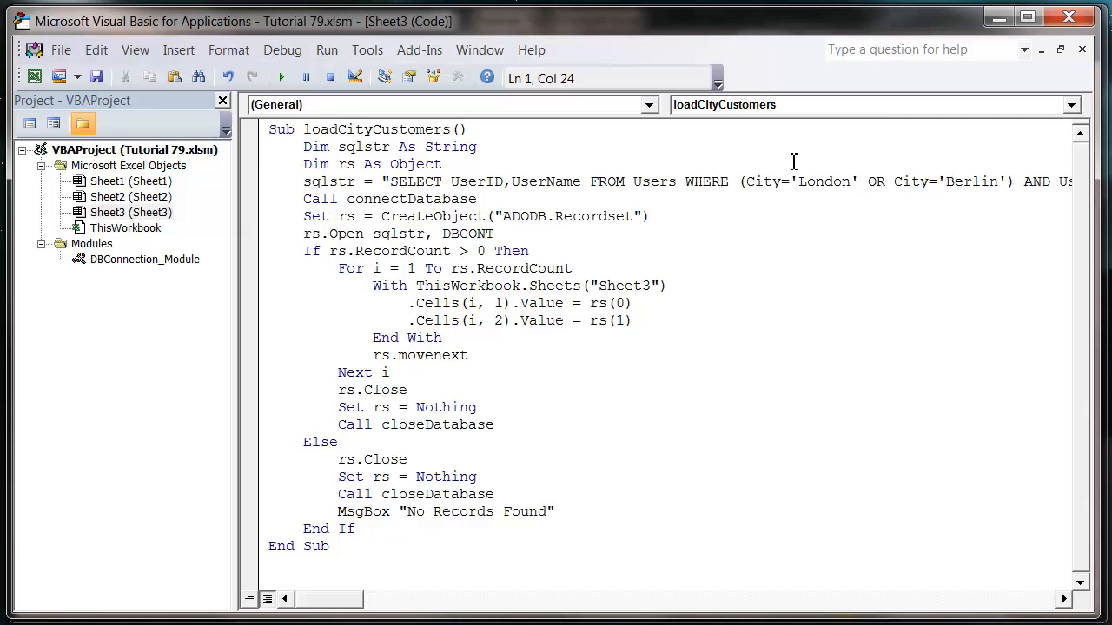
pyautogui.moveTo(825, 182)
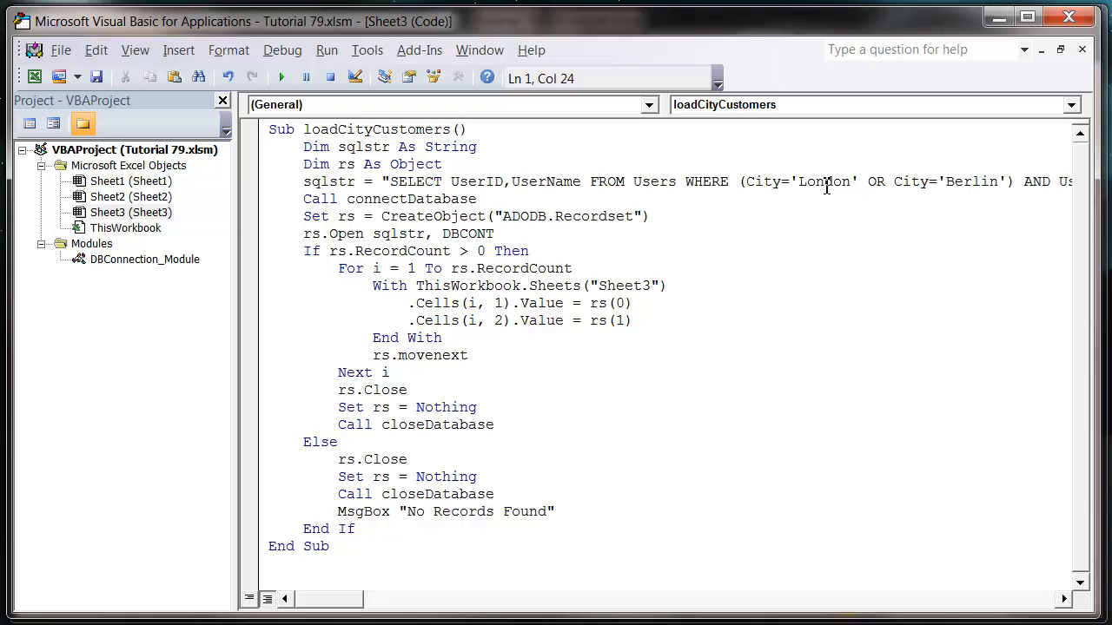
pyautogui.moveTo(895, 182)
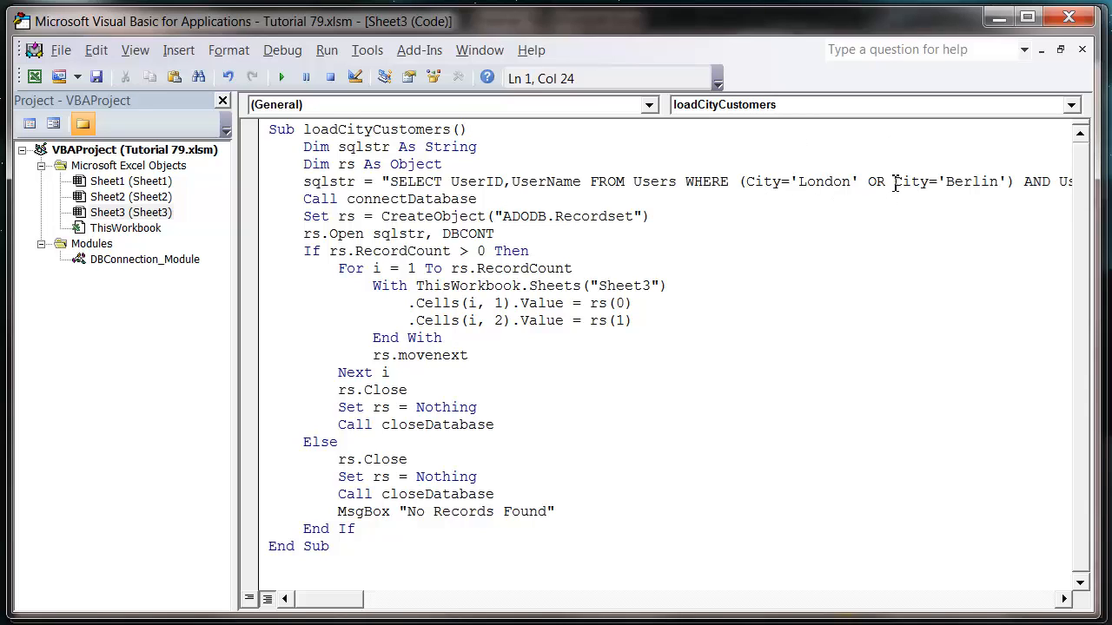
pyautogui.moveTo(773, 203)
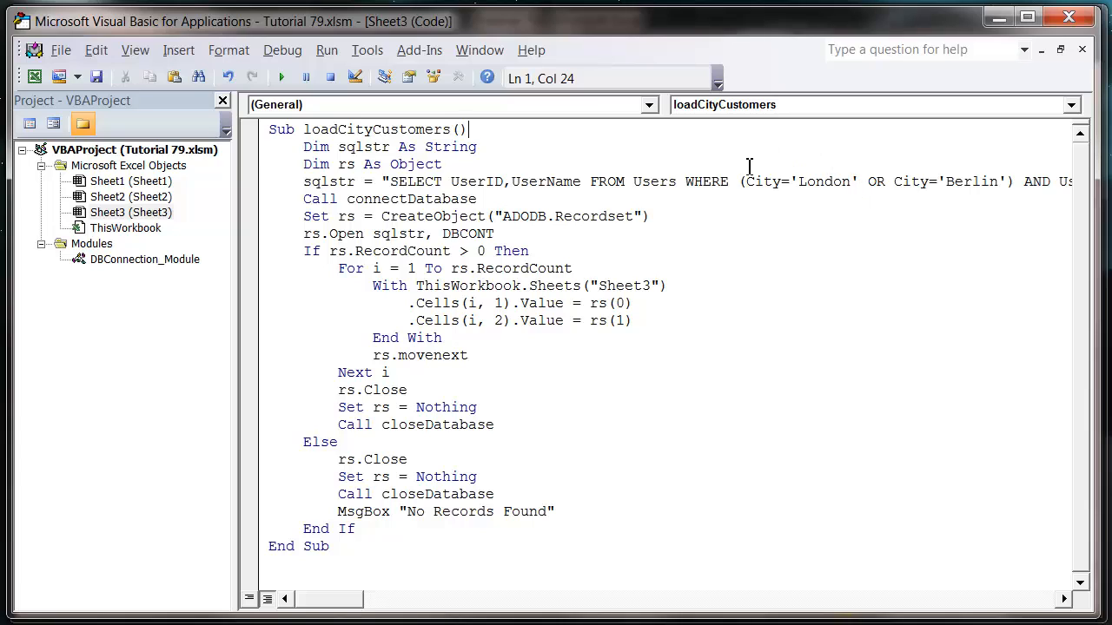
pyautogui.click(476, 146)
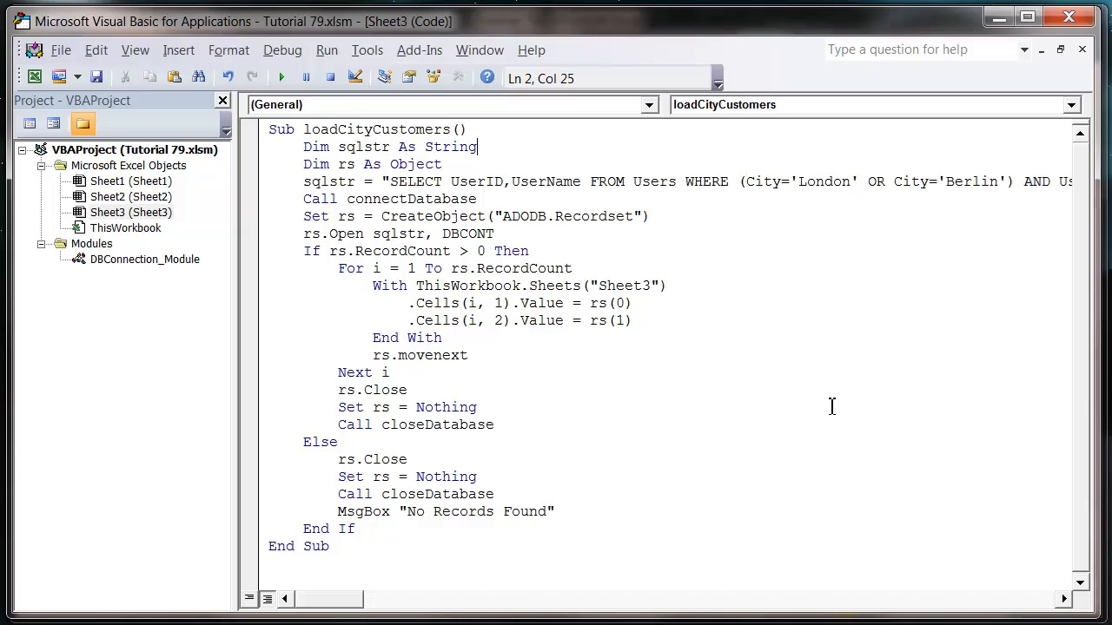